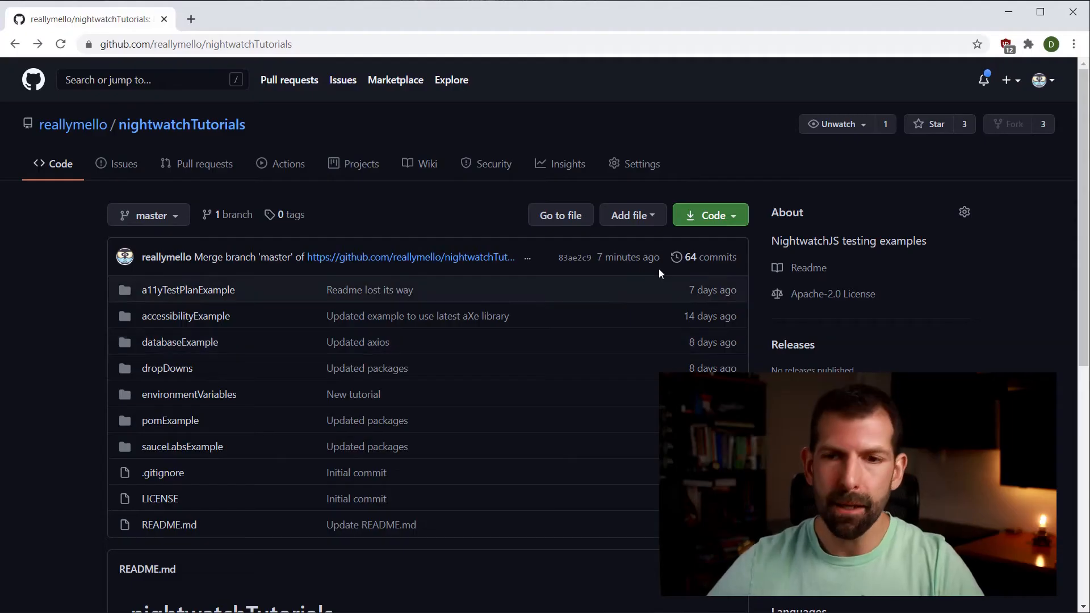
pyautogui.moveTo(732, 237)
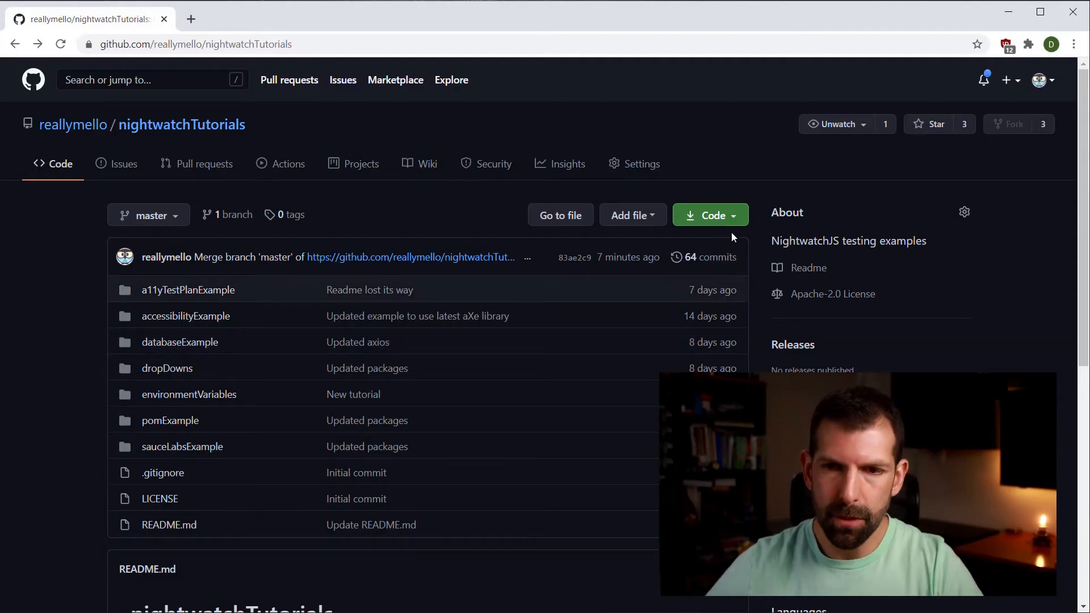
# - Show the nightwatchTutorials repository's HTTPS clone address on GitHub
pyautogui.click(709, 214)
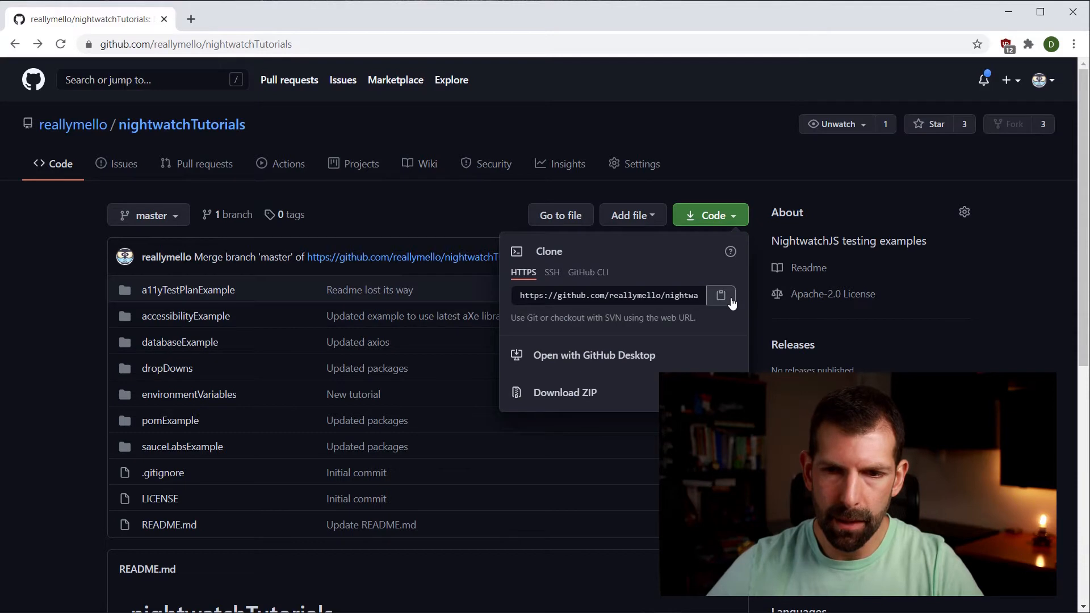
pyautogui.moveTo(885, 169)
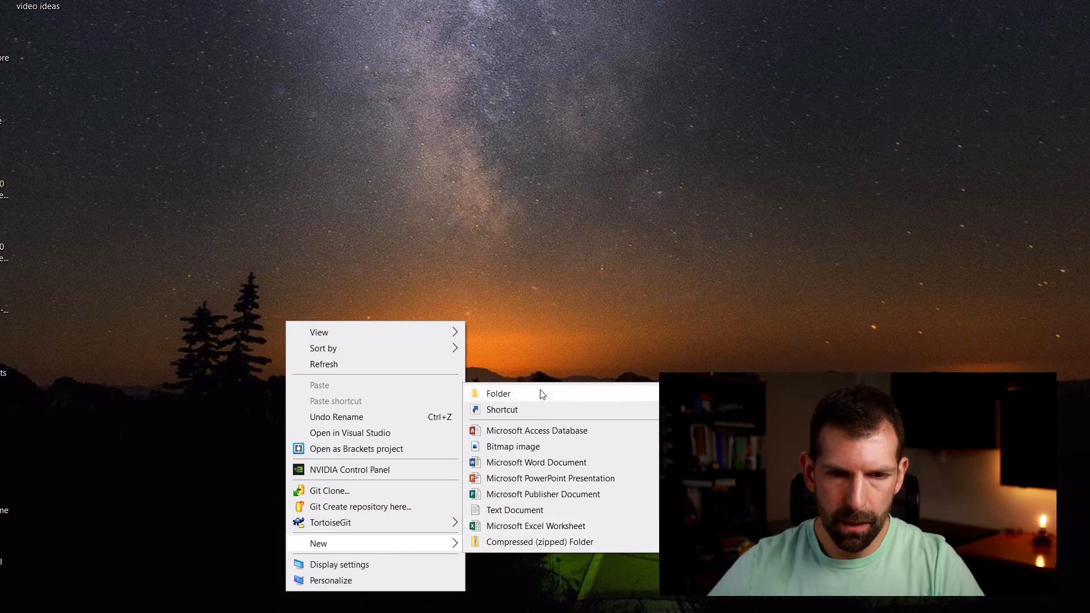
# - Create a desktop folder and git clone the nightwatchTutorials repository into it
pyautogui.click(498, 393)
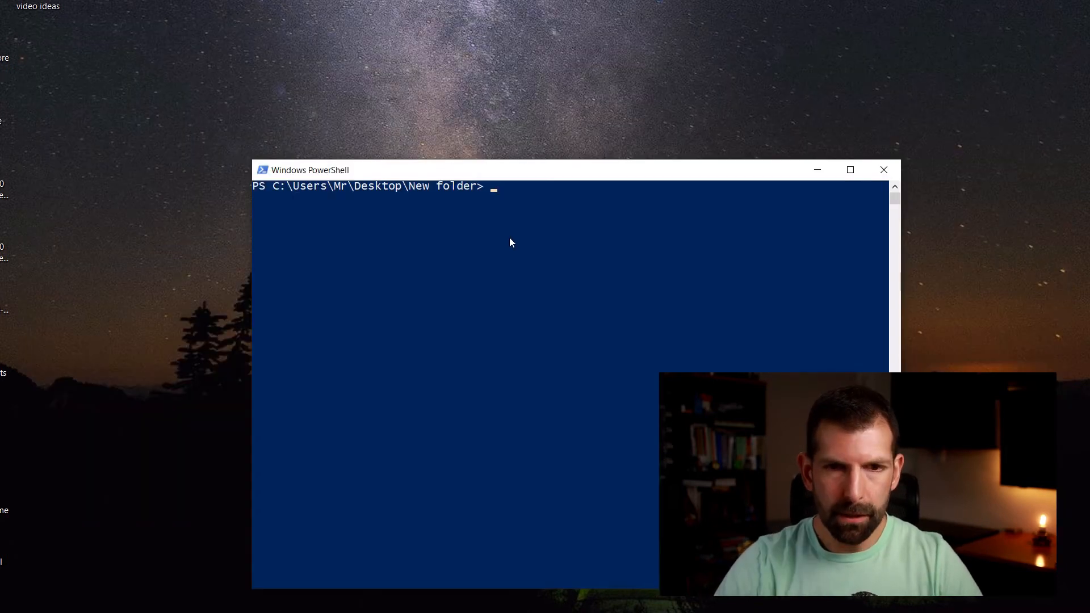
pyautogui.write('git clone')
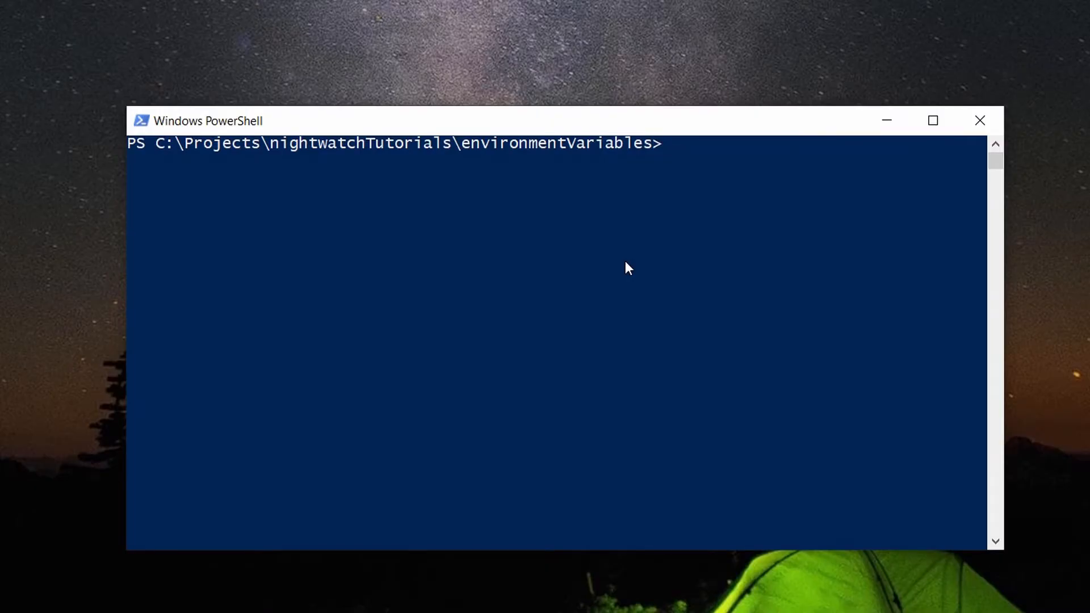
# - Start the dev shirt app with npm run dev so it loads at localhost:3000
pyautogui.write('npm run')
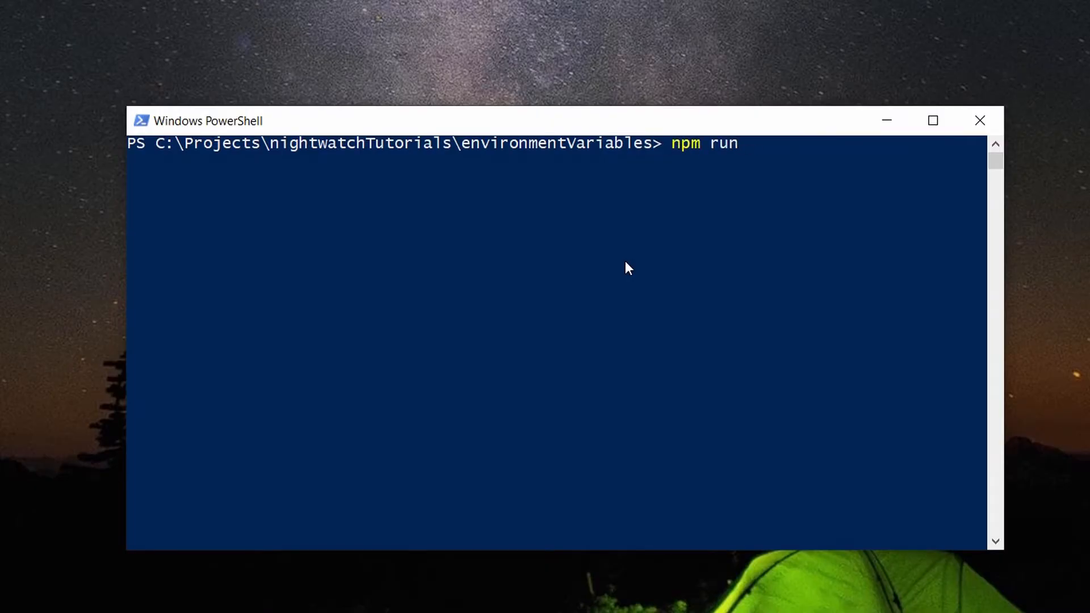
pyautogui.write('dev')
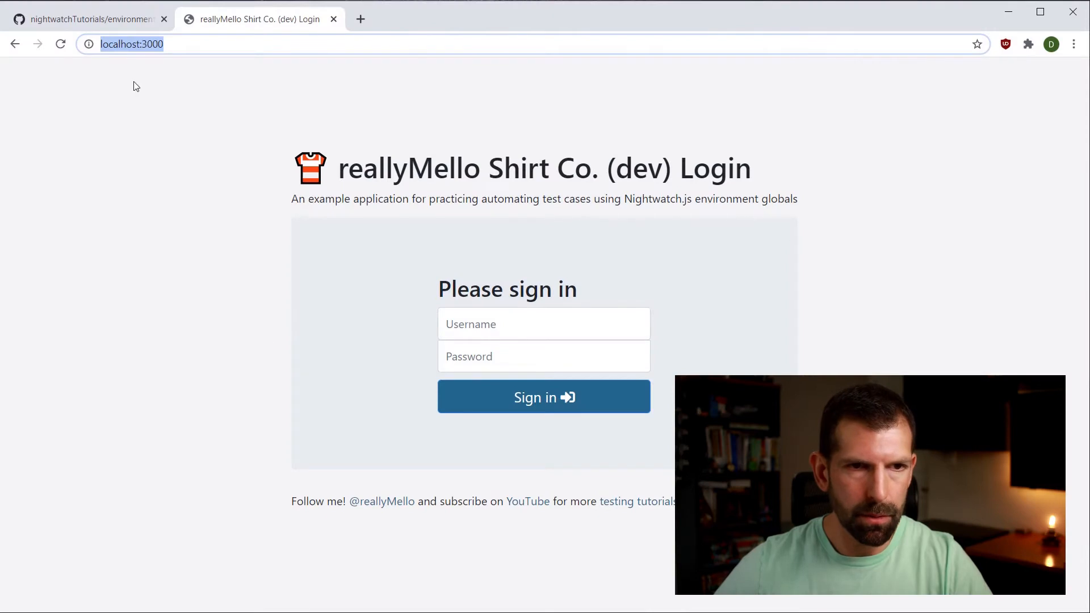
# - Sign in to the dev shirt app as nightwatch and reach the User Profile page
pyautogui.click(543, 324)
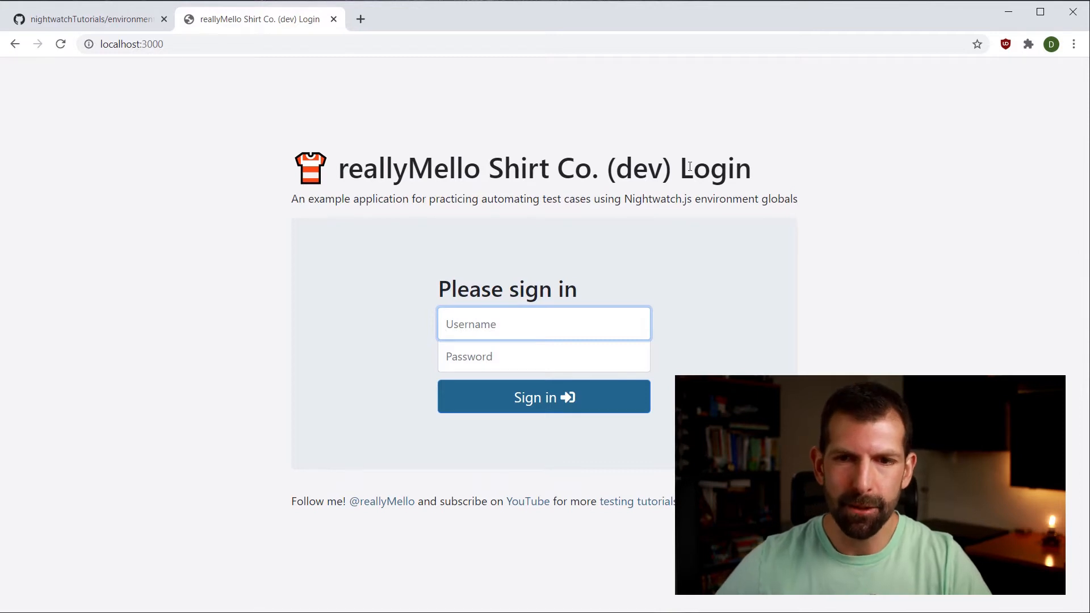
pyautogui.moveTo(856, 285)
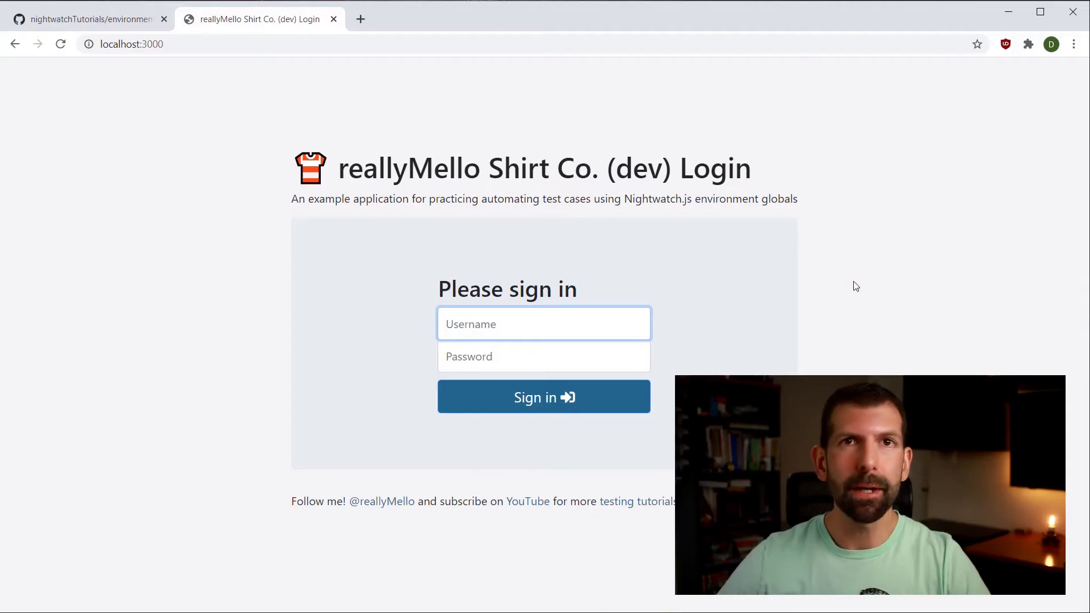
pyautogui.click(544, 397)
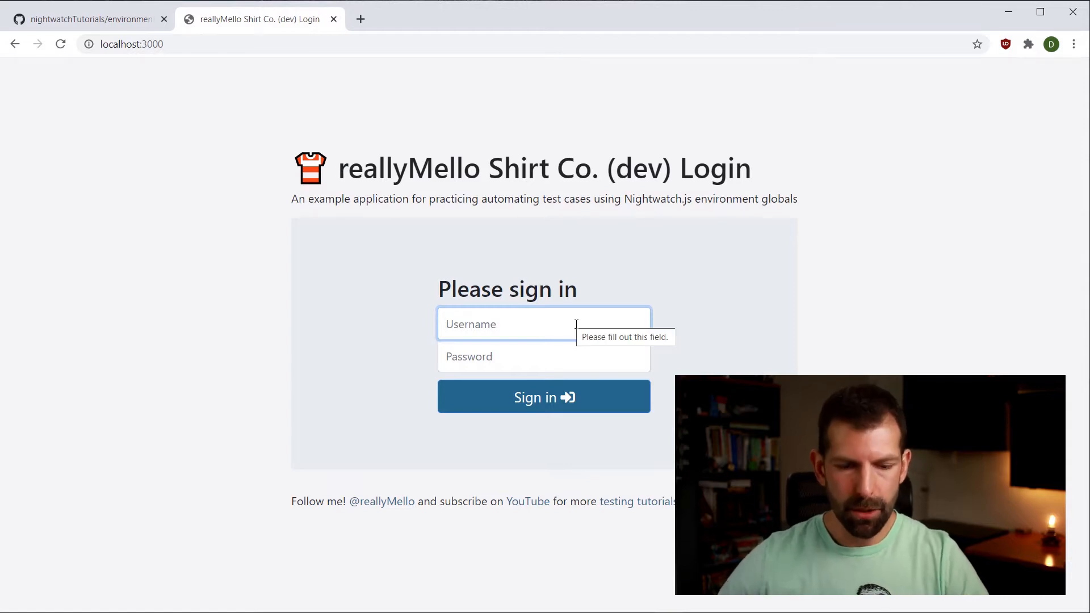
pyautogui.write('n')
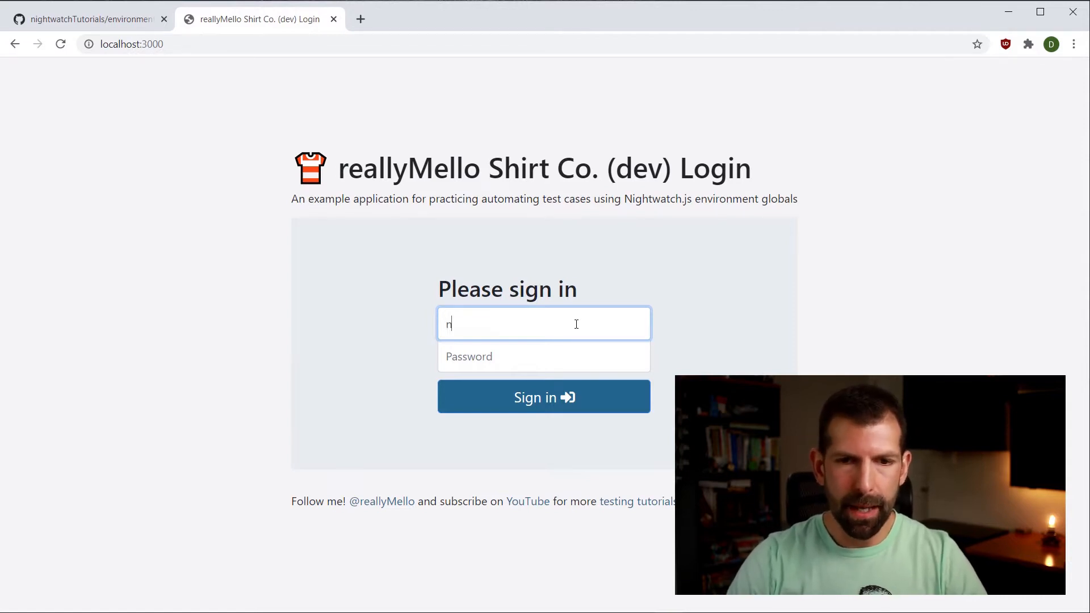
pyautogui.write('ightwatch')
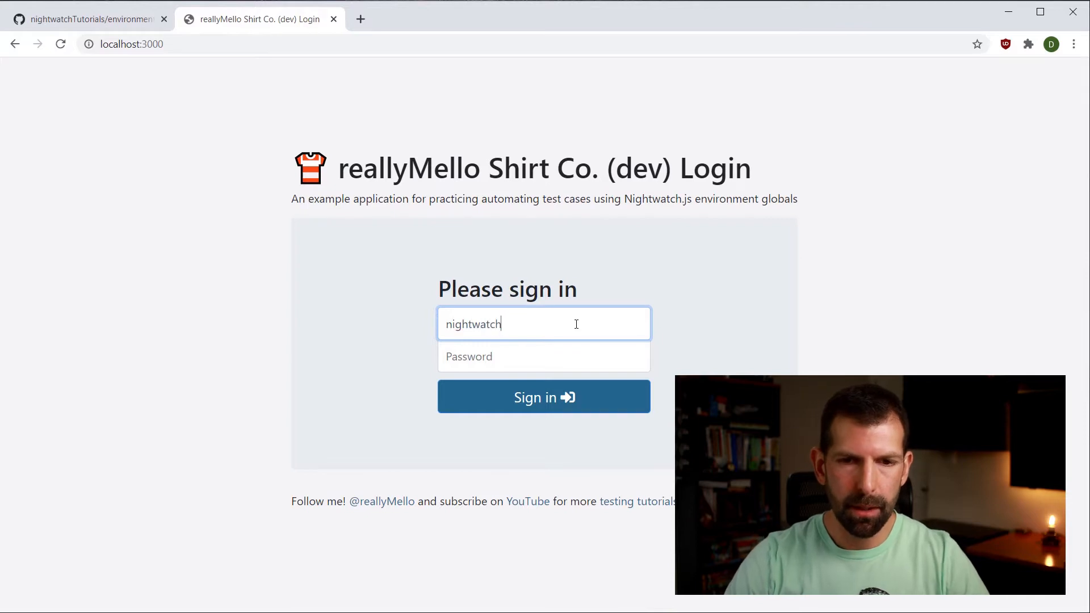
pyautogui.click(544, 397)
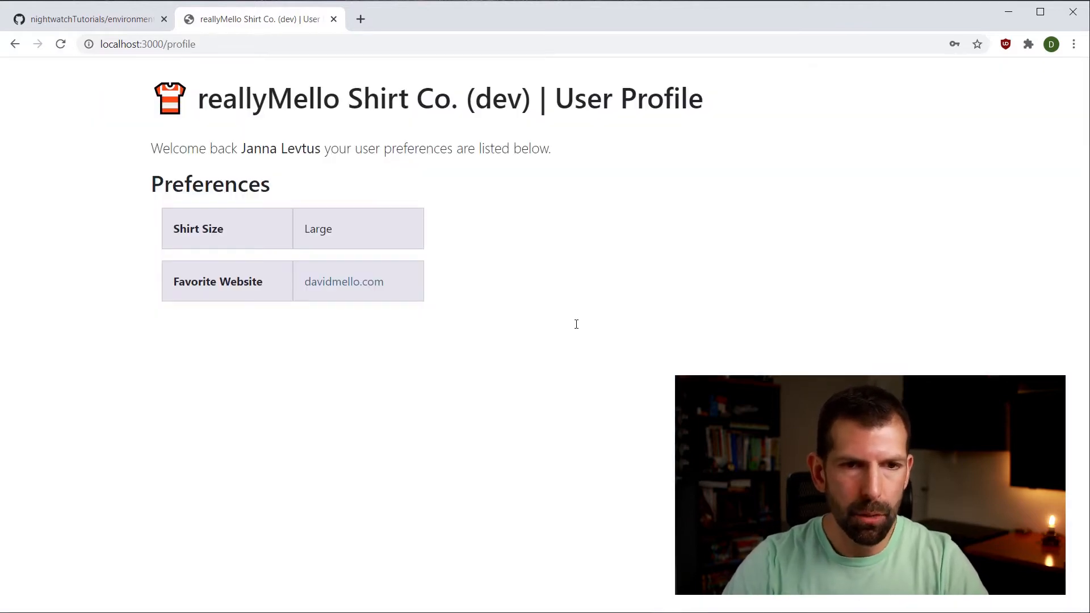
pyautogui.doubleClick(279, 148)
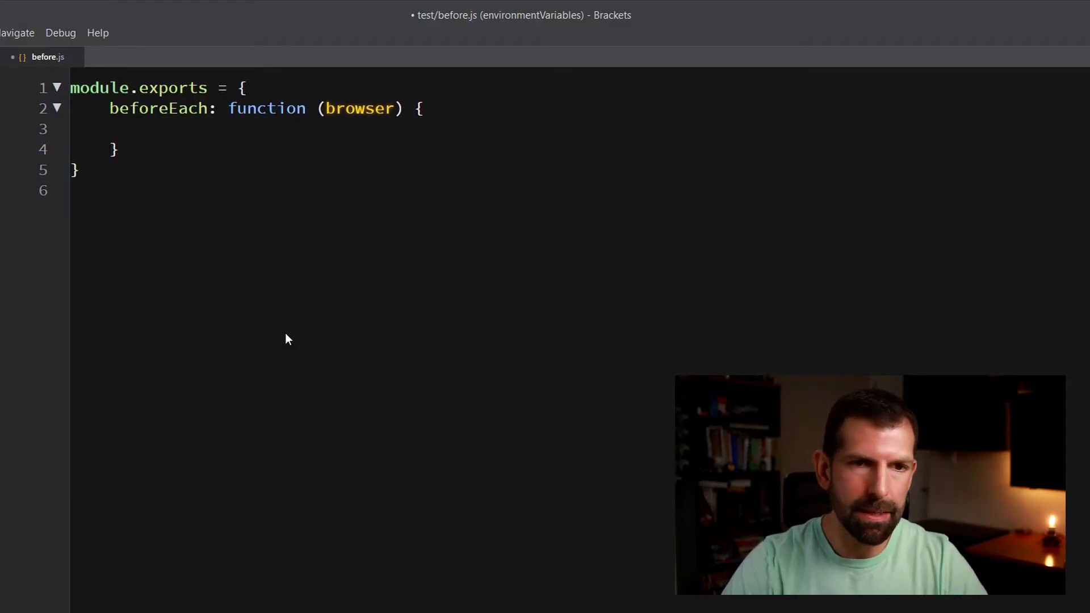
# - Make beforeEach navigate to the login page and loginAs nightwatch with password
pyautogui.click(149, 129)
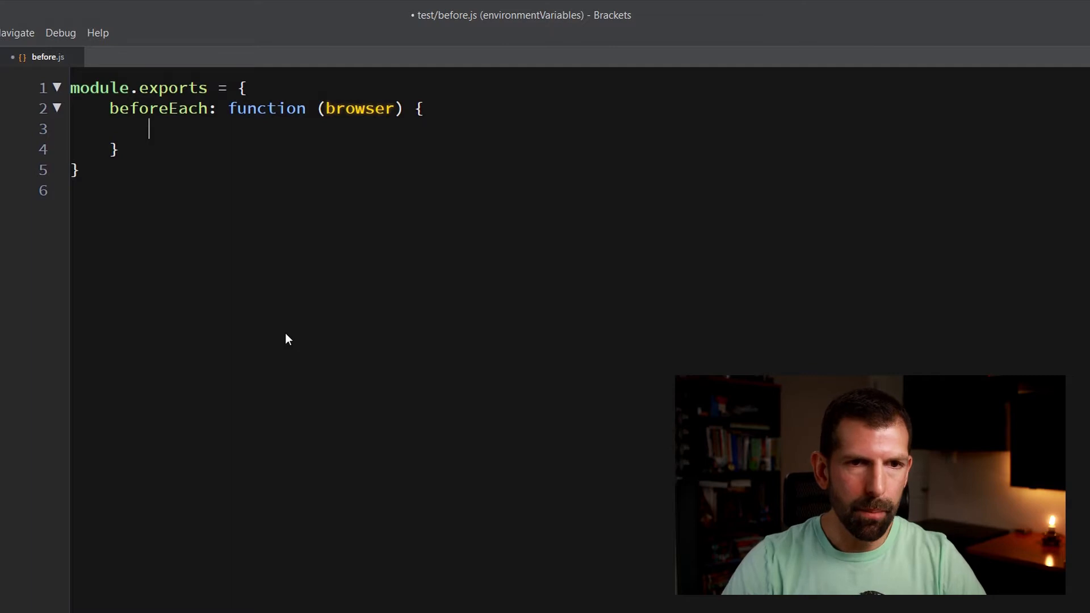
pyautogui.write('browser.pa')
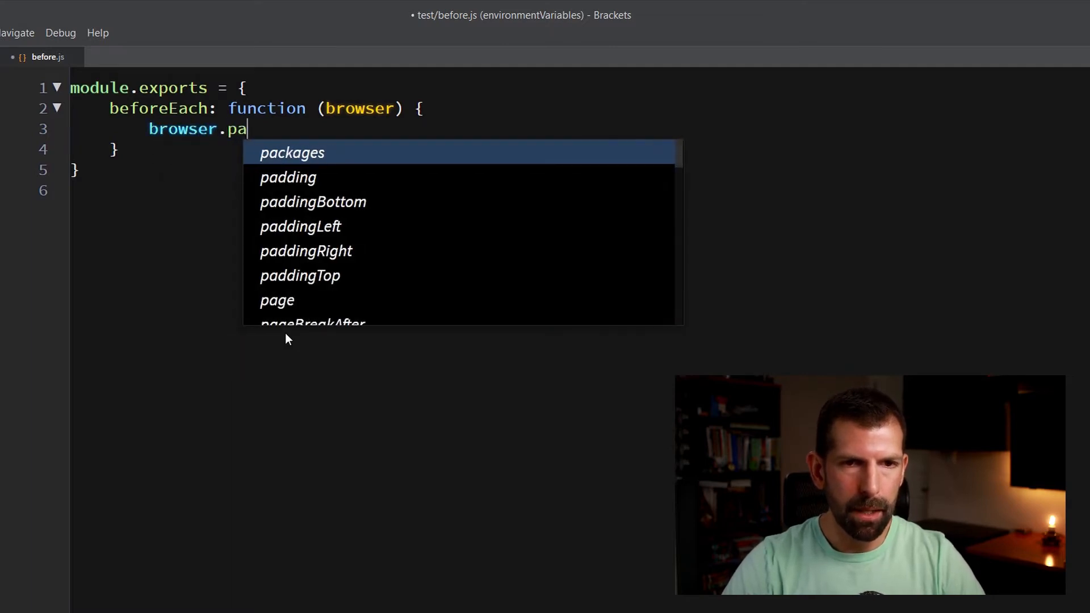
pyautogui.write('ge.login().')
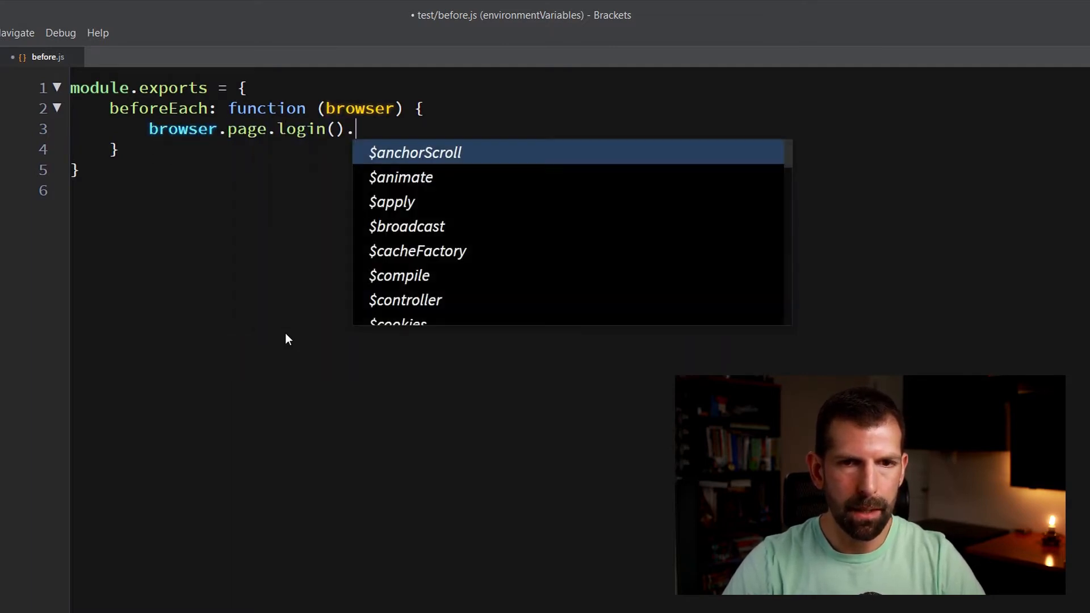
pyautogui.write('navigate(')
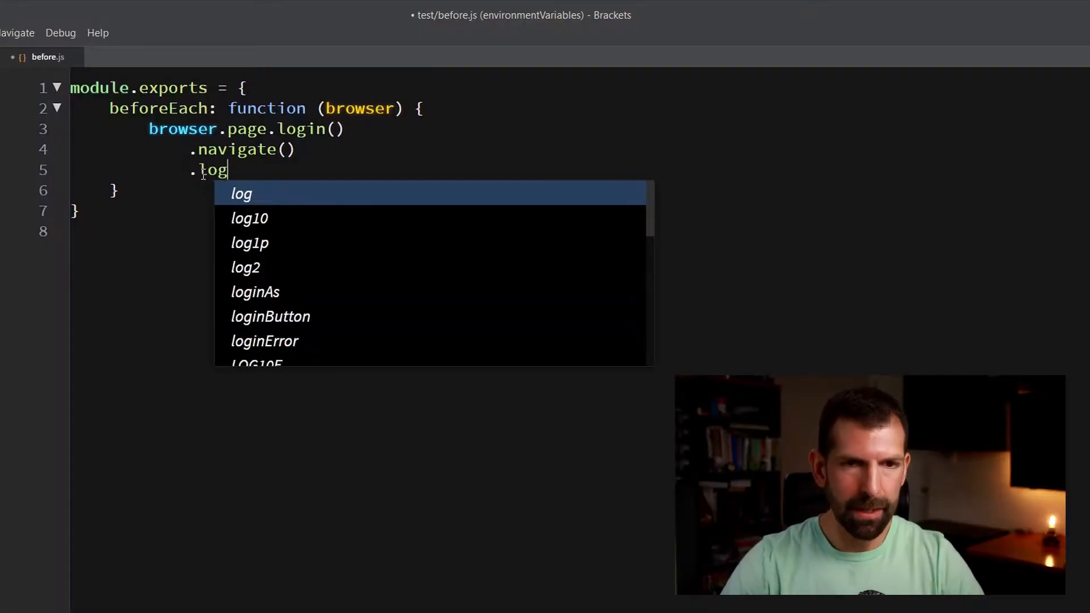
pyautogui.click(255, 291)
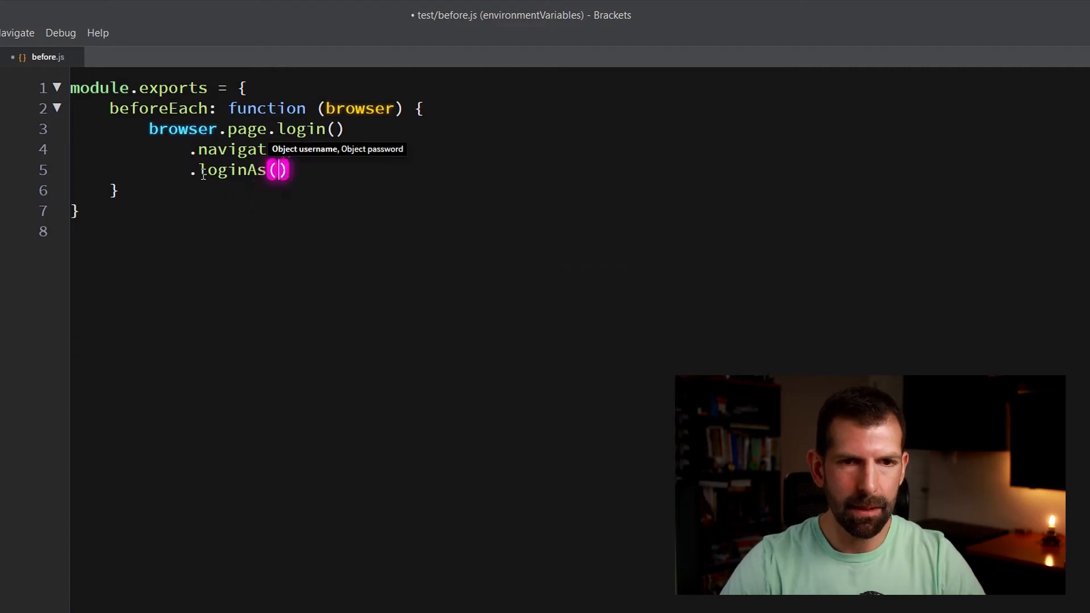
pyautogui.write('"nig"')
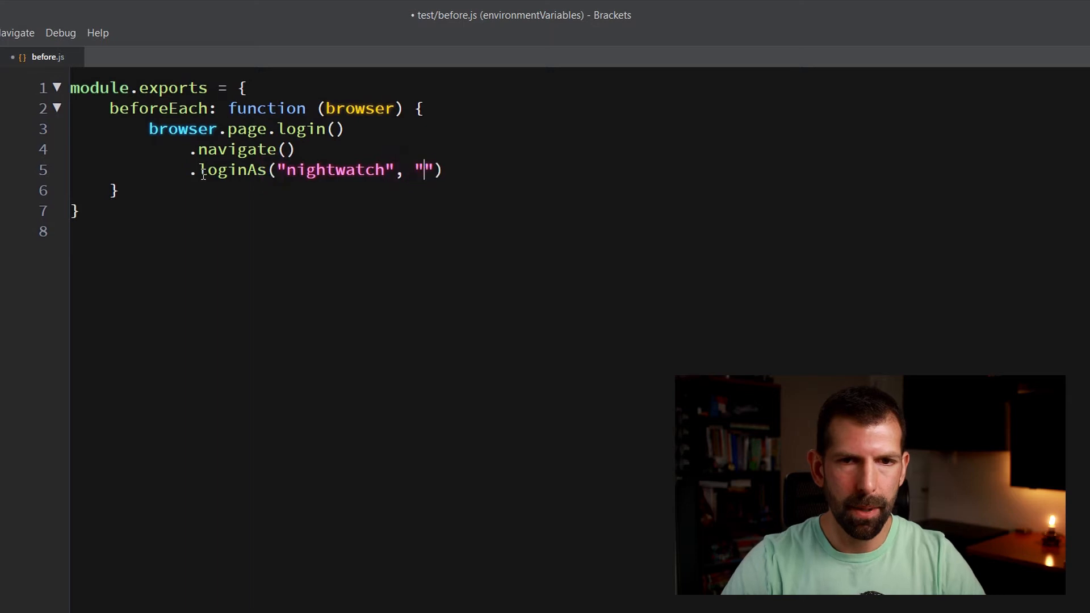
pyautogui.write('password')
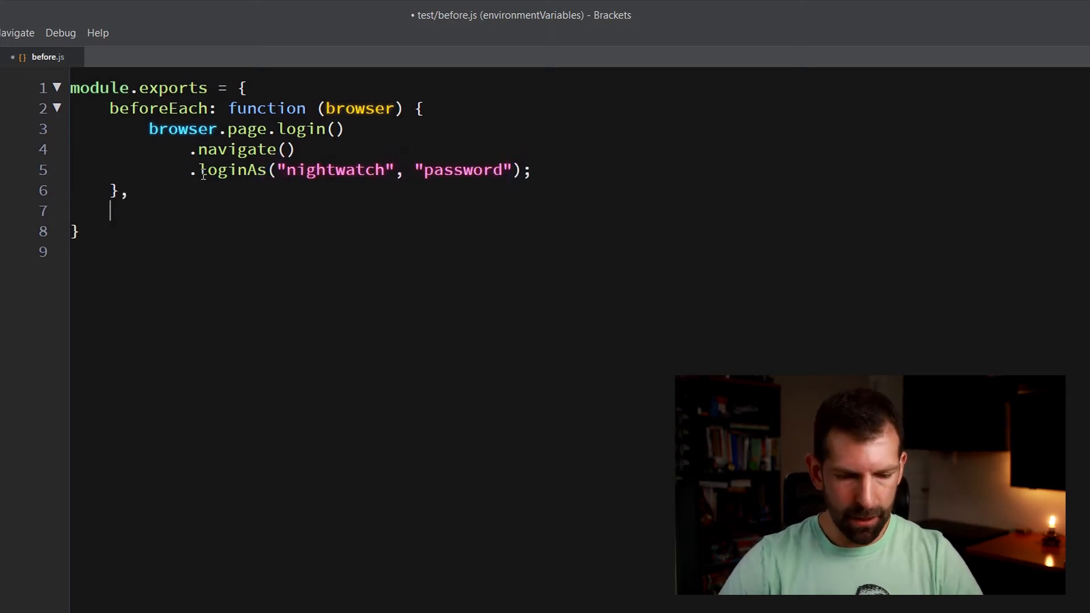
# - Begin an after: function (browser) hook below beforeEach
pyautogui.write('after:')
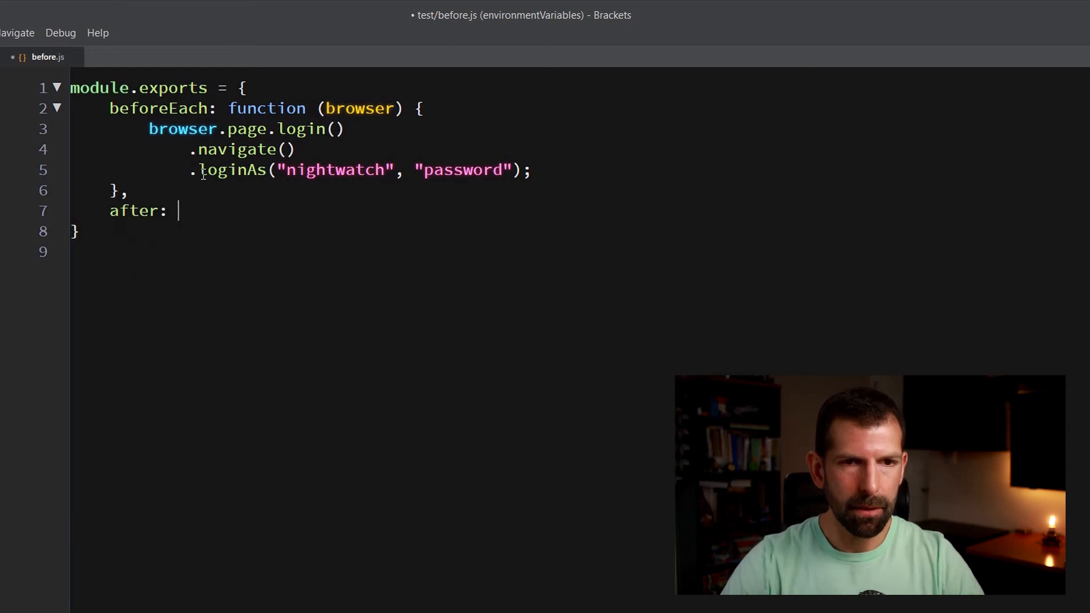
pyautogui.write('function (browser) {')
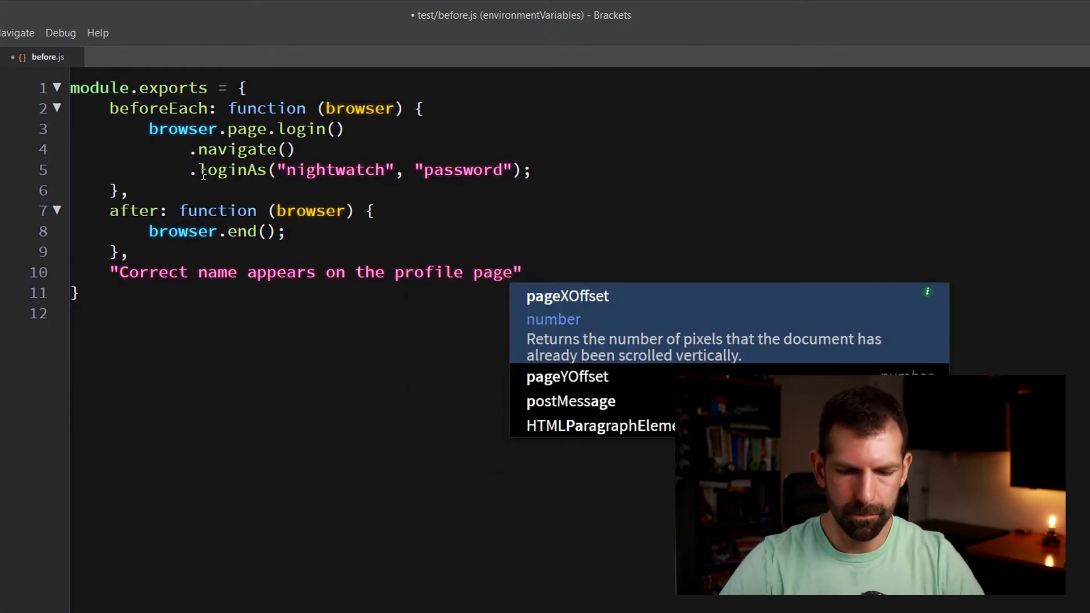
pyautogui.write(': function (browser) {')
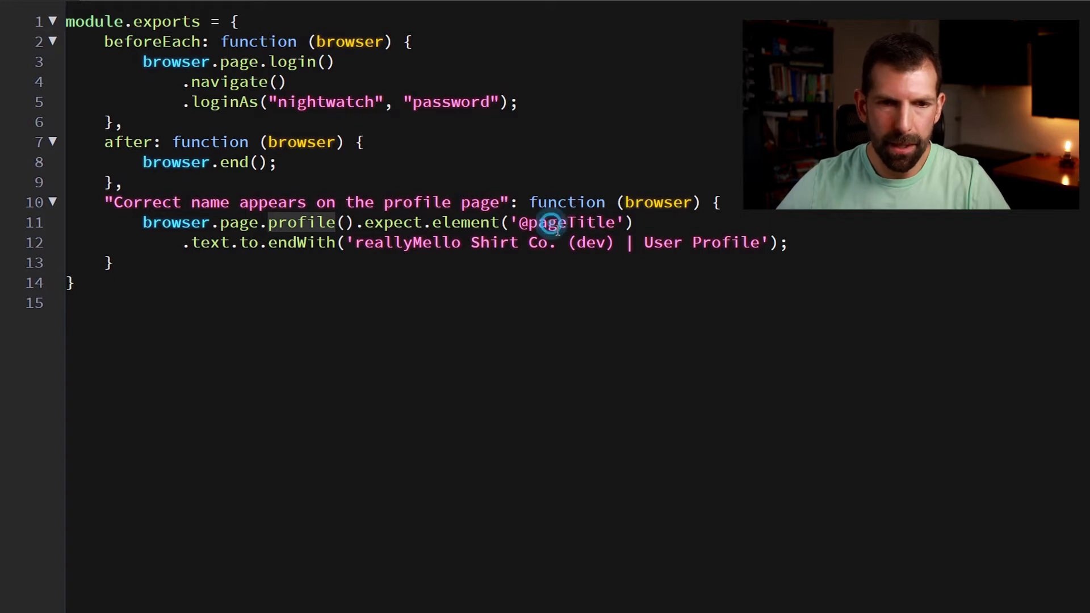
pyautogui.doubleClick(567, 222)
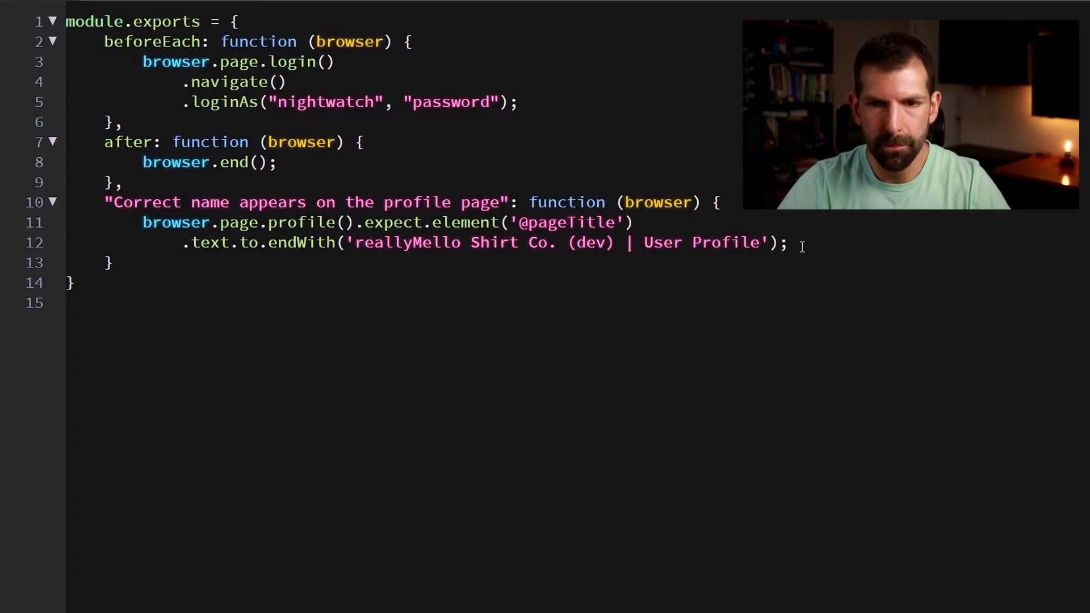
pyautogui.press('enter')
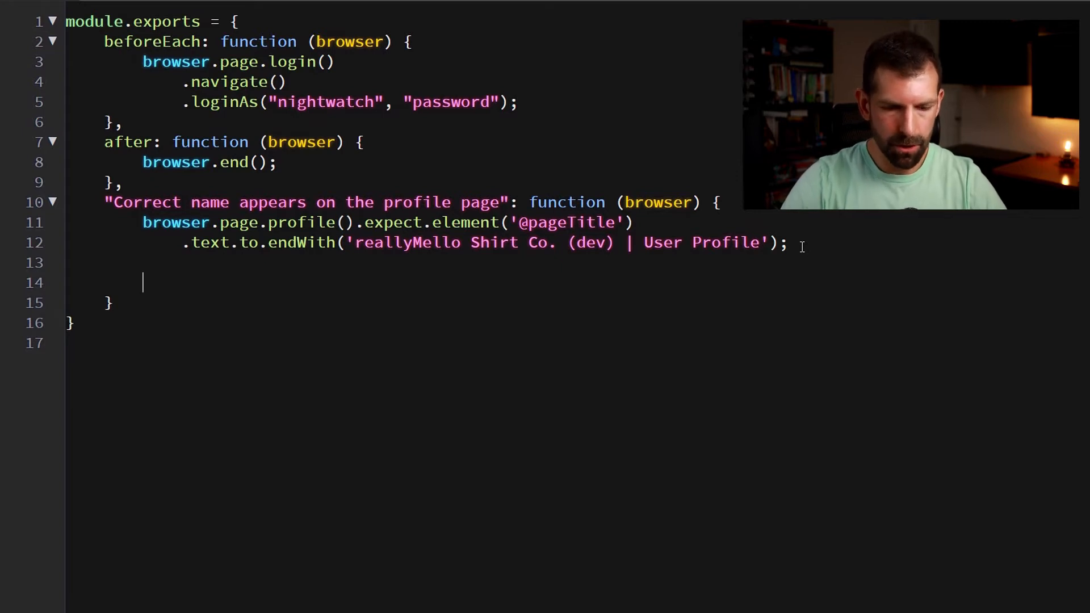
pyautogui.write('browser.page')
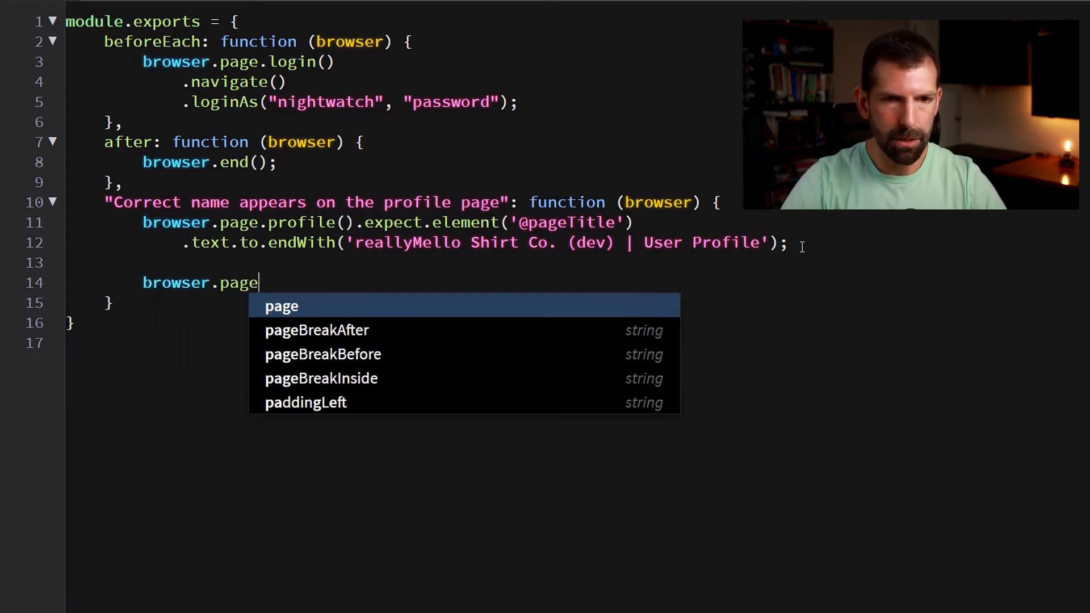
pyautogui.write('.profile().expect')
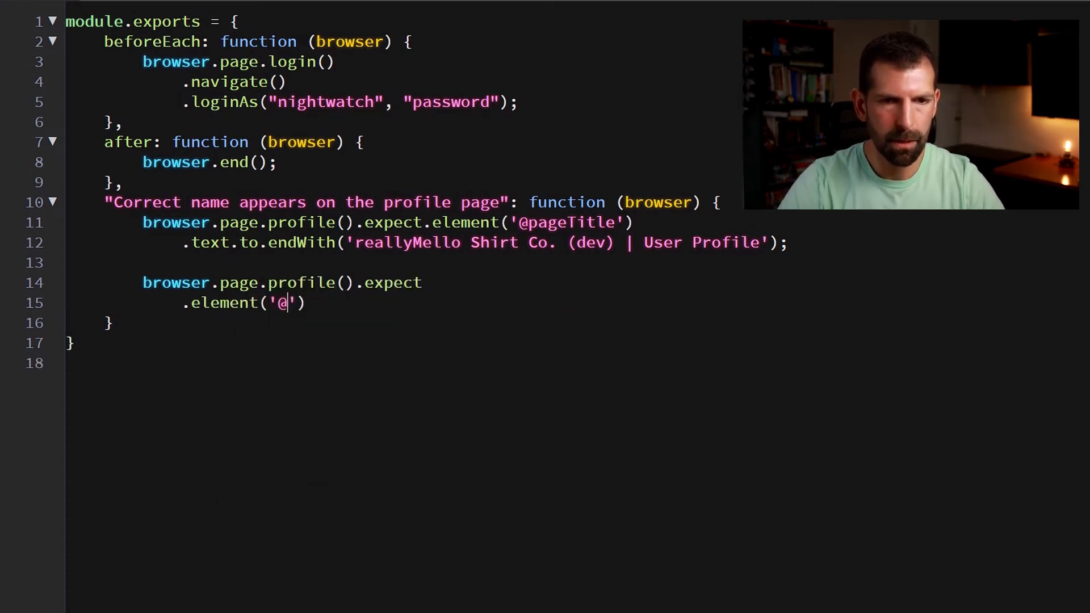
pyautogui.write('name')
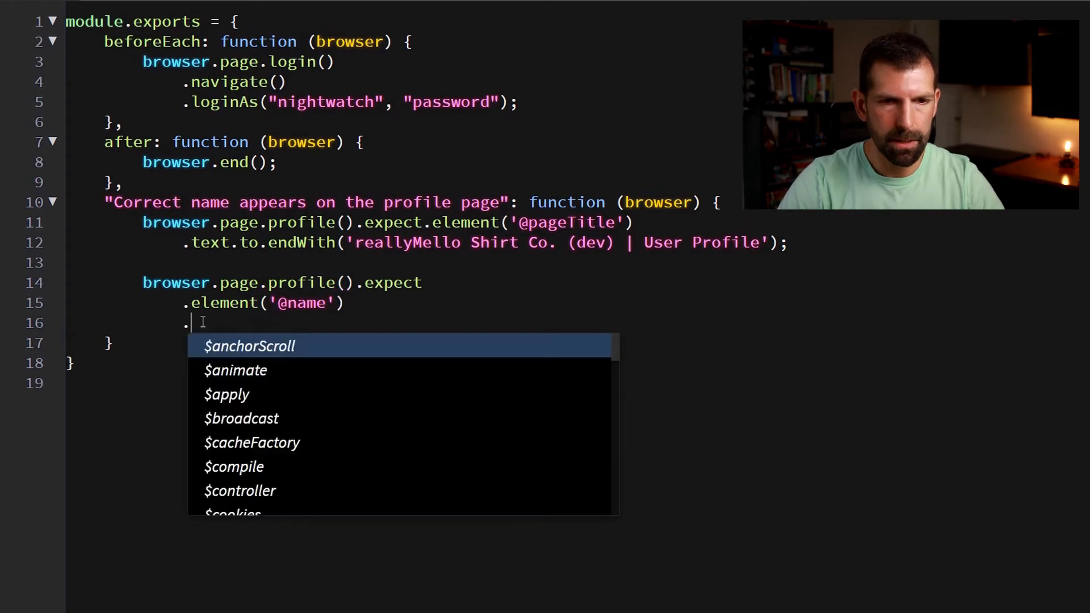
pyautogui.write('text.to.equal')
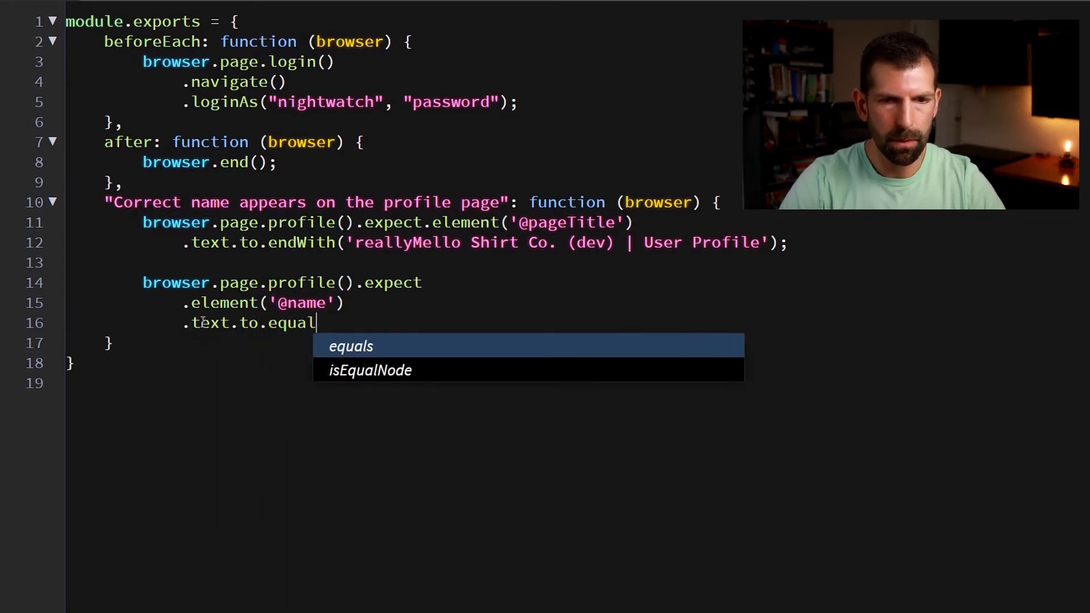
pyautogui.write("('Jan')")
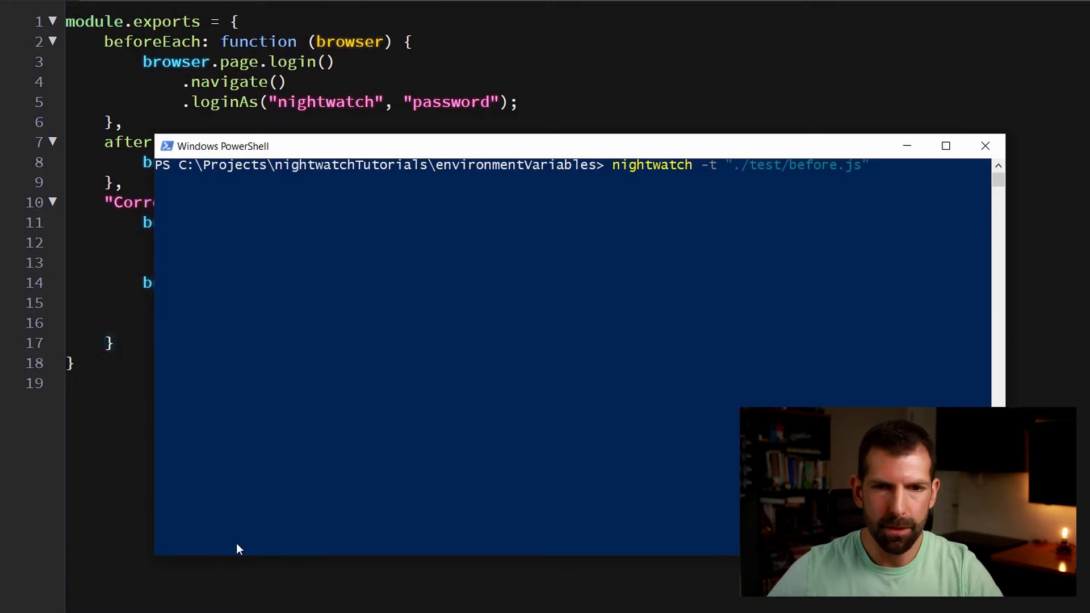
pyautogui.moveTo(376, 424)
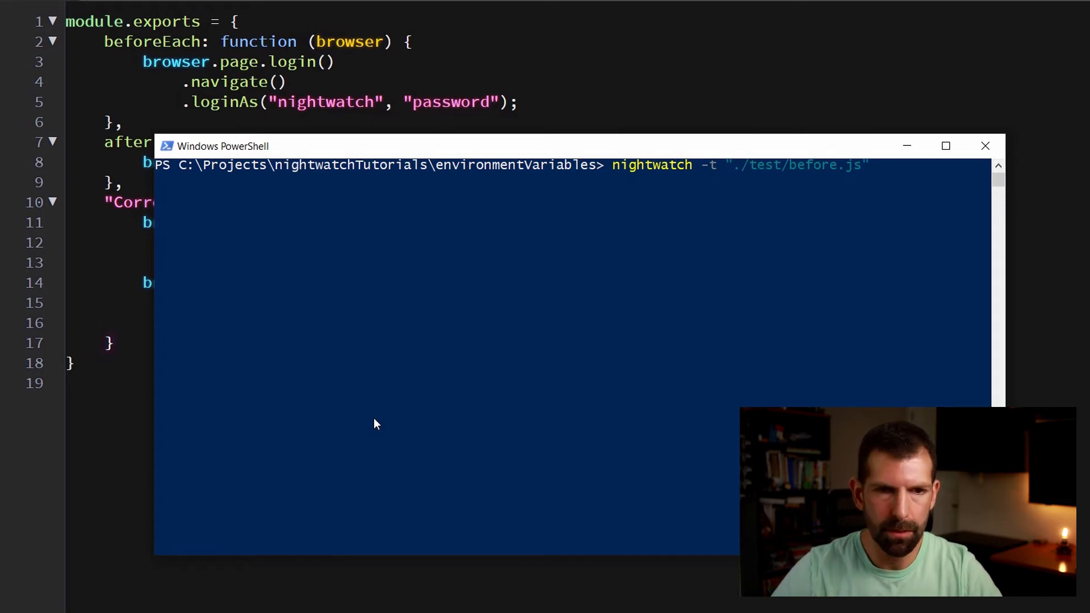
# - Run nightwatch on ./test/before.js, see 2 assertions pass, and return to the code
pyautogui.press('enter')
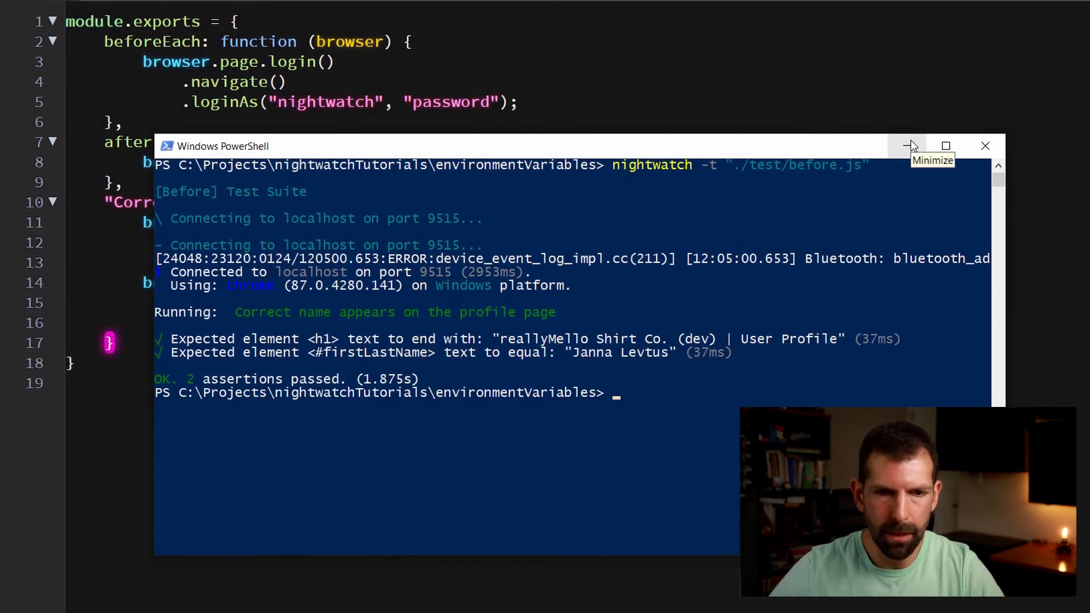
pyautogui.click(909, 146)
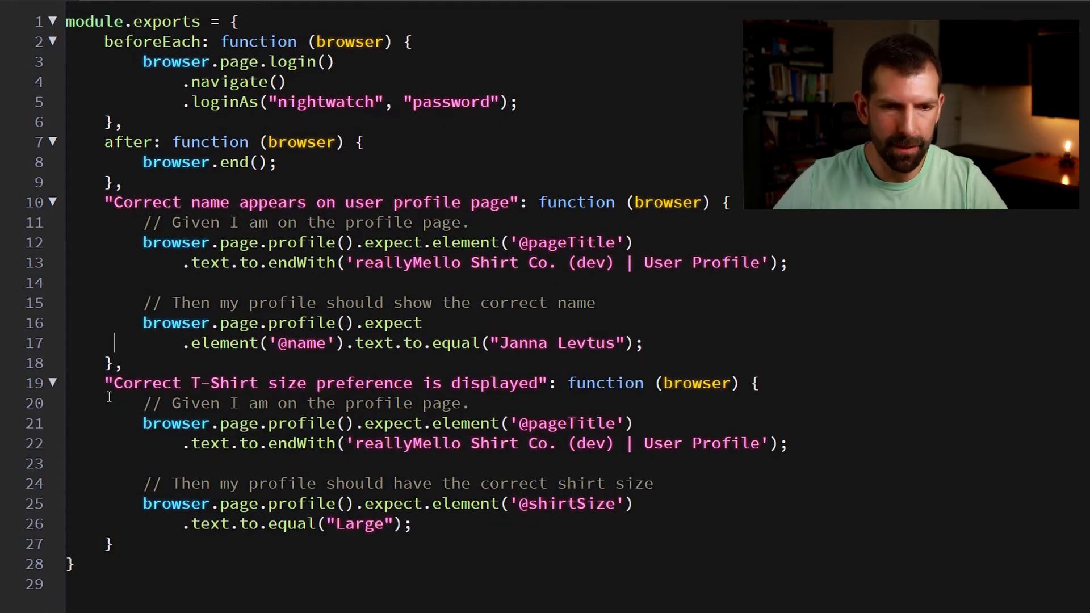
# - Review the added shirt size Large test and its expected dev page title string
pyautogui.moveTo(118, 384); pyautogui.dragTo(542, 384)
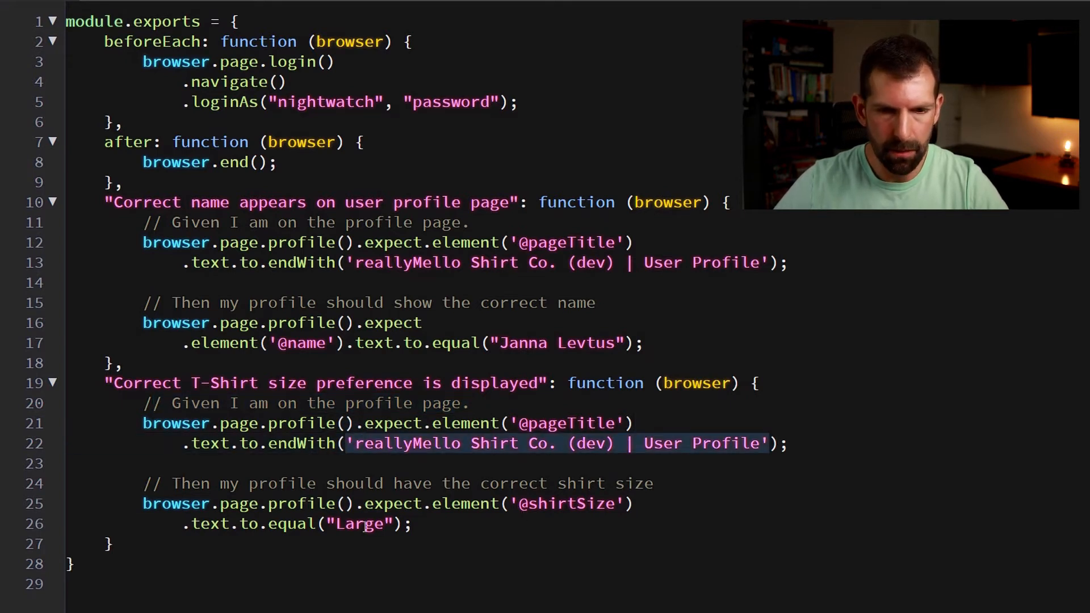
pyautogui.doubleClick(557, 343)
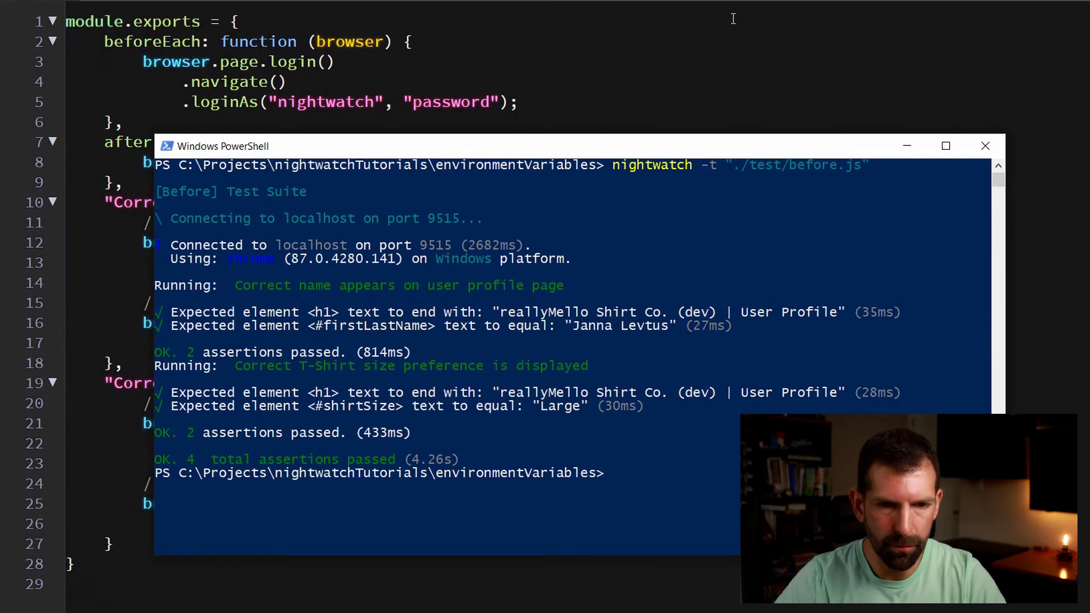
pyautogui.moveTo(381, 424)
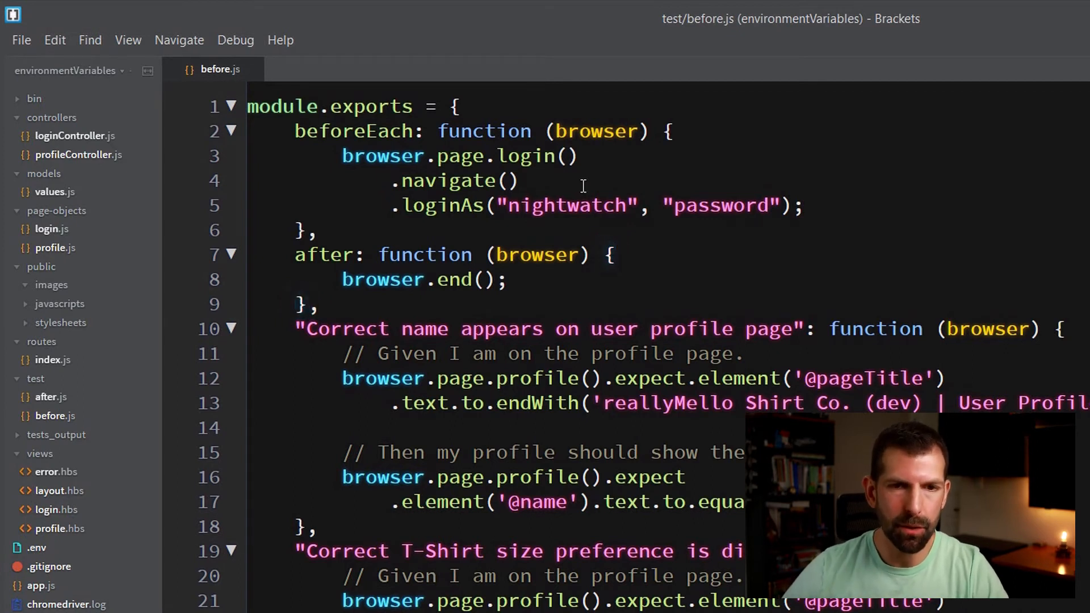
pyautogui.moveTo(593, 211)
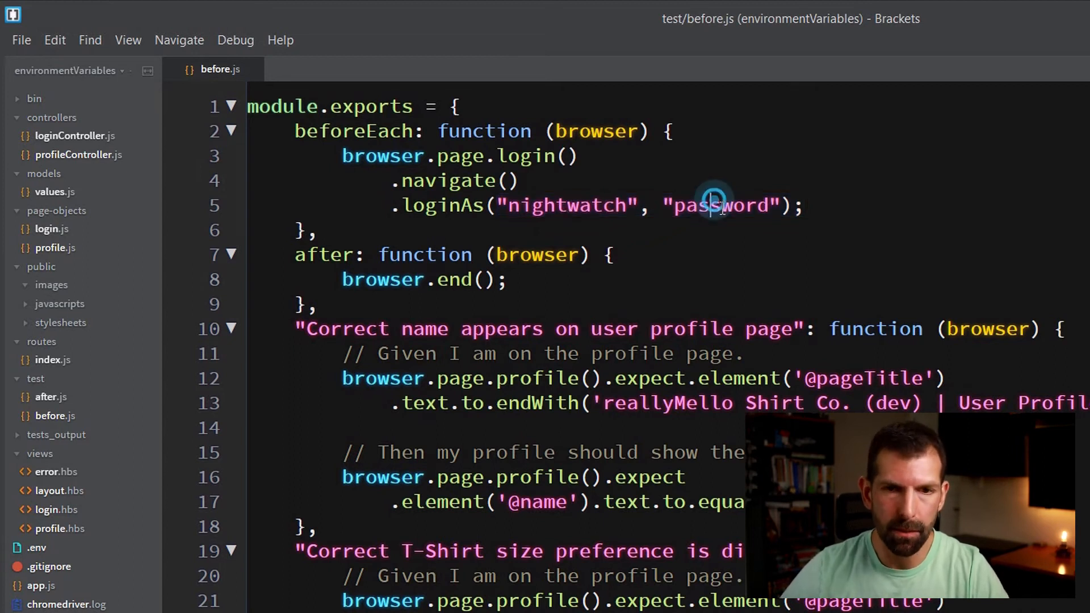
# - Highlight the hard-coded password value in before.js before moving it to globals
pyautogui.doubleClick(721, 205)
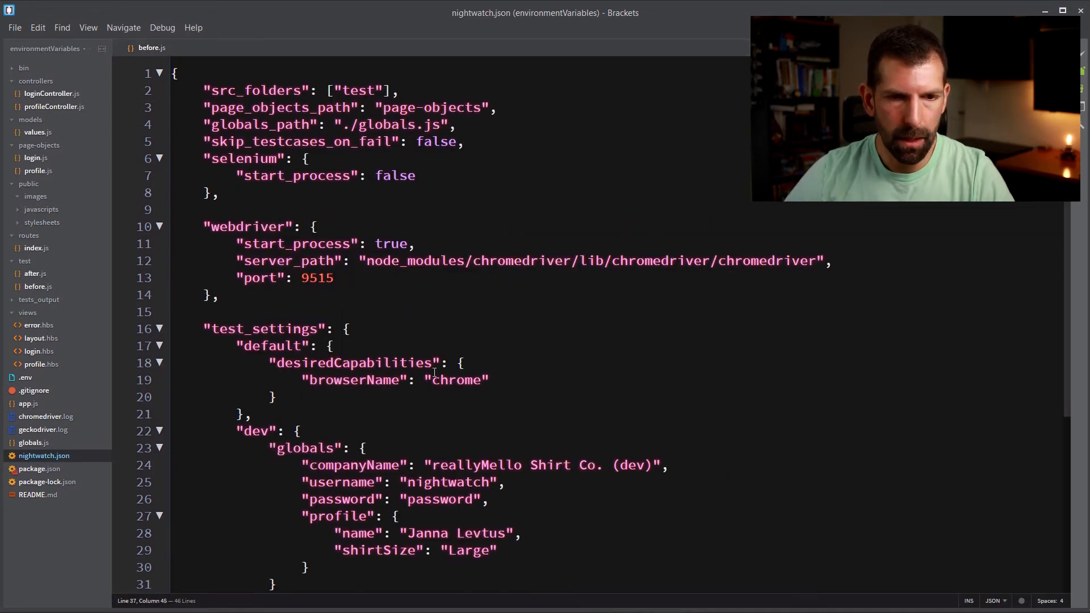
pyautogui.scroll(-3)
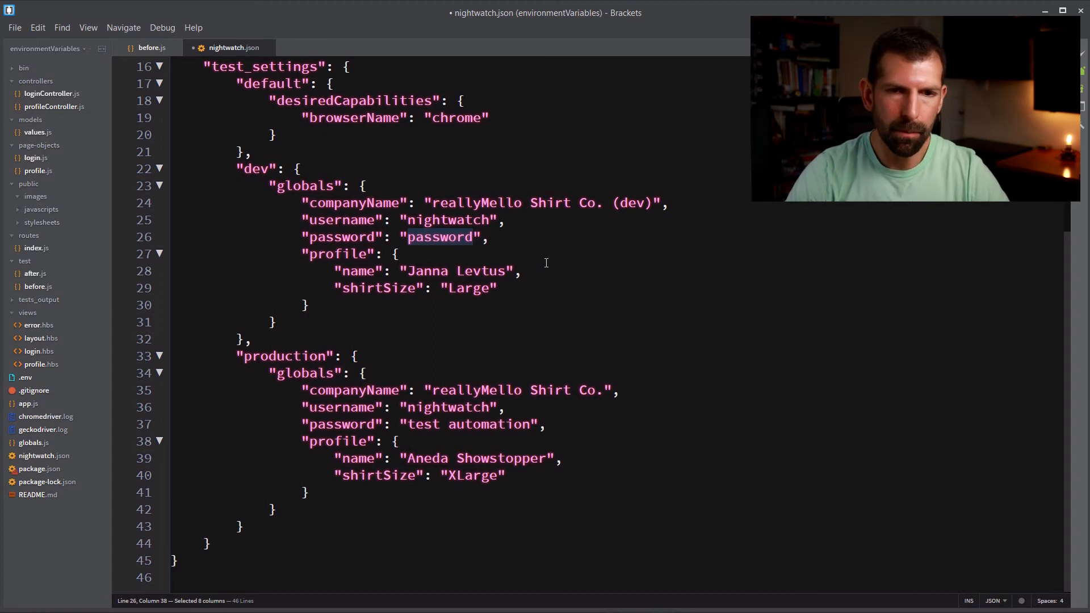
pyautogui.write('${PASSWORD_FROM_ENV}')
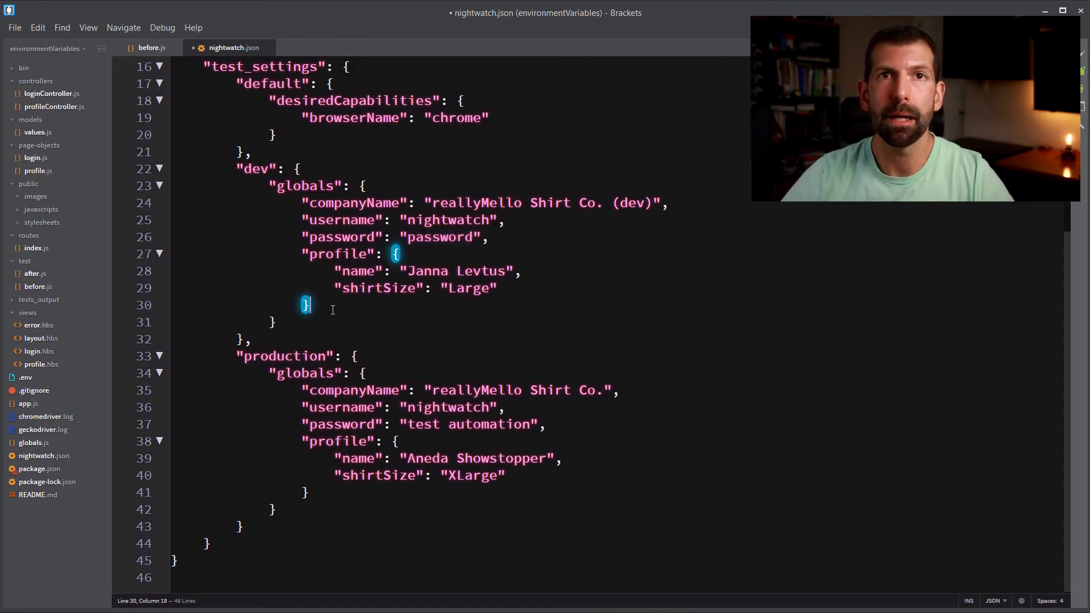
pyautogui.moveTo(304, 257); pyautogui.dragTo(307, 304)
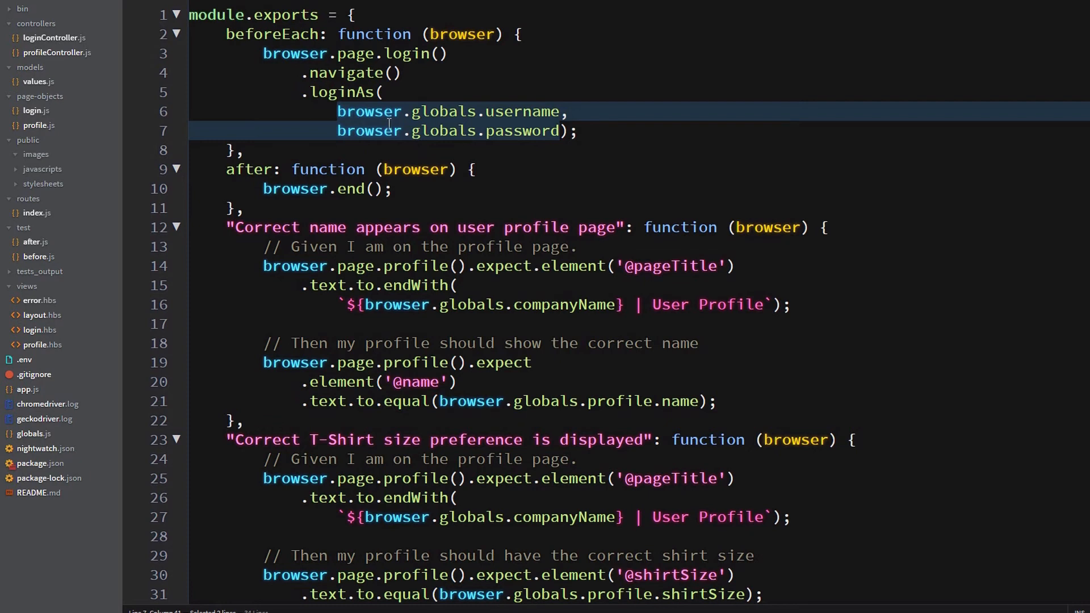
# - Match after.js's browser.globals username, password and profile references to the nightwatch.json dev keys
pyautogui.doubleClick(444, 111)
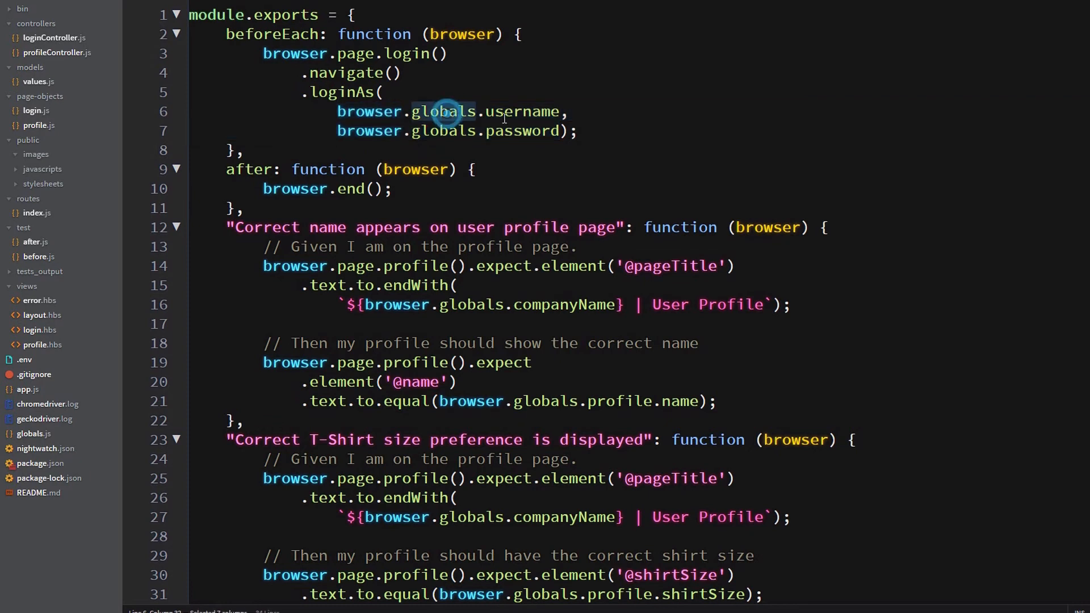
pyautogui.doubleClick(523, 111)
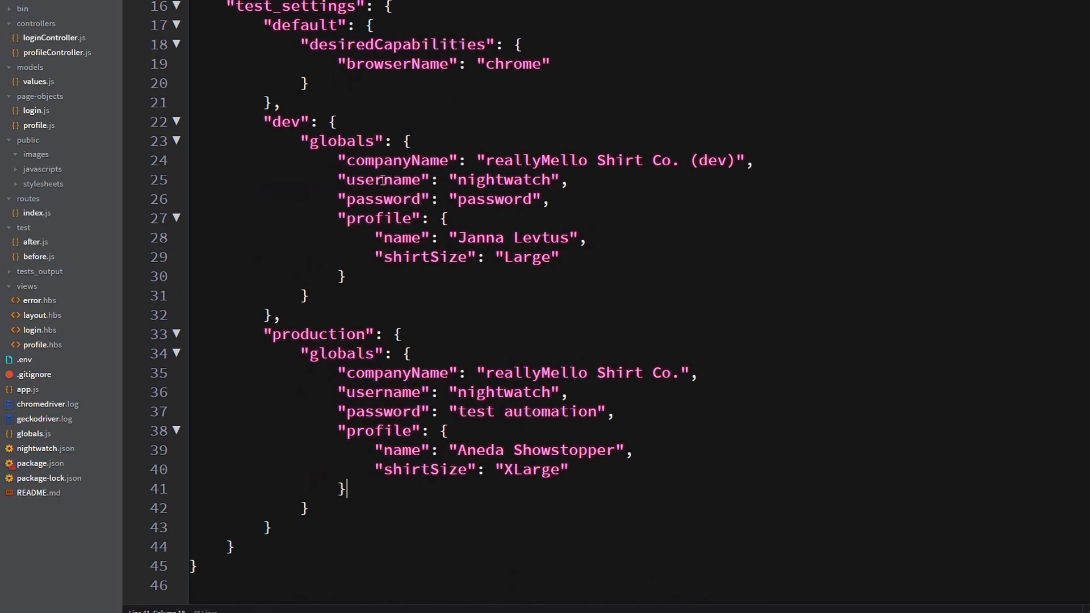
pyautogui.doubleClick(341, 140)
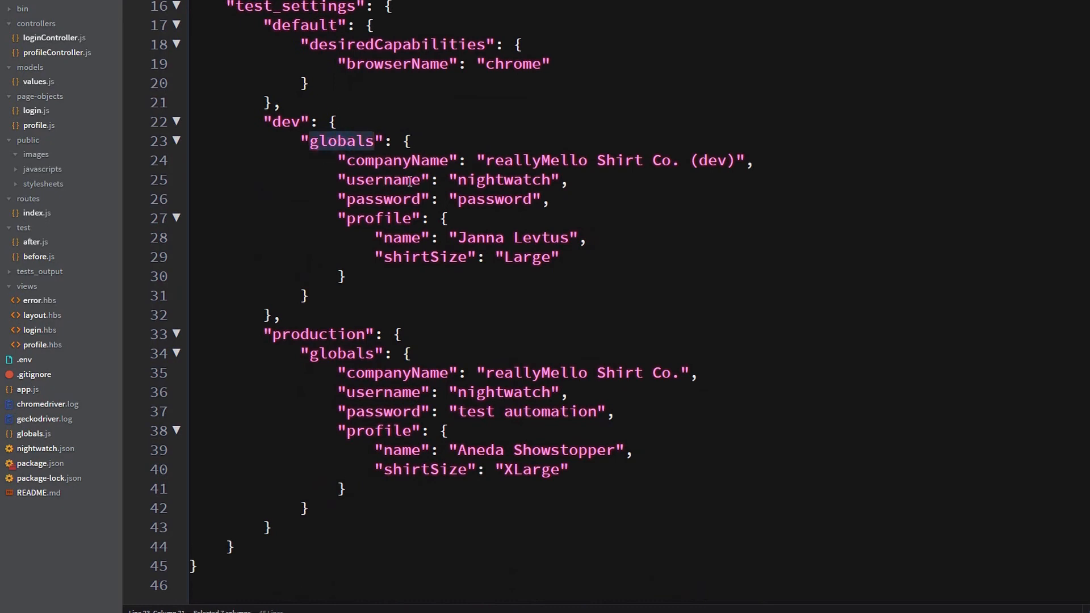
pyautogui.doubleClick(384, 179)
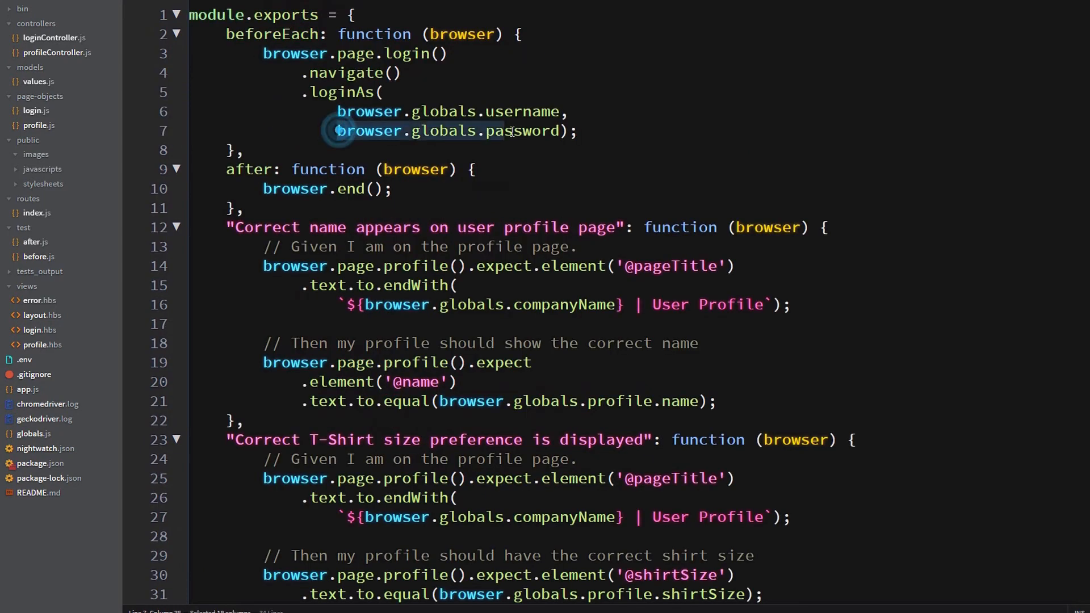
pyautogui.click(585, 131)
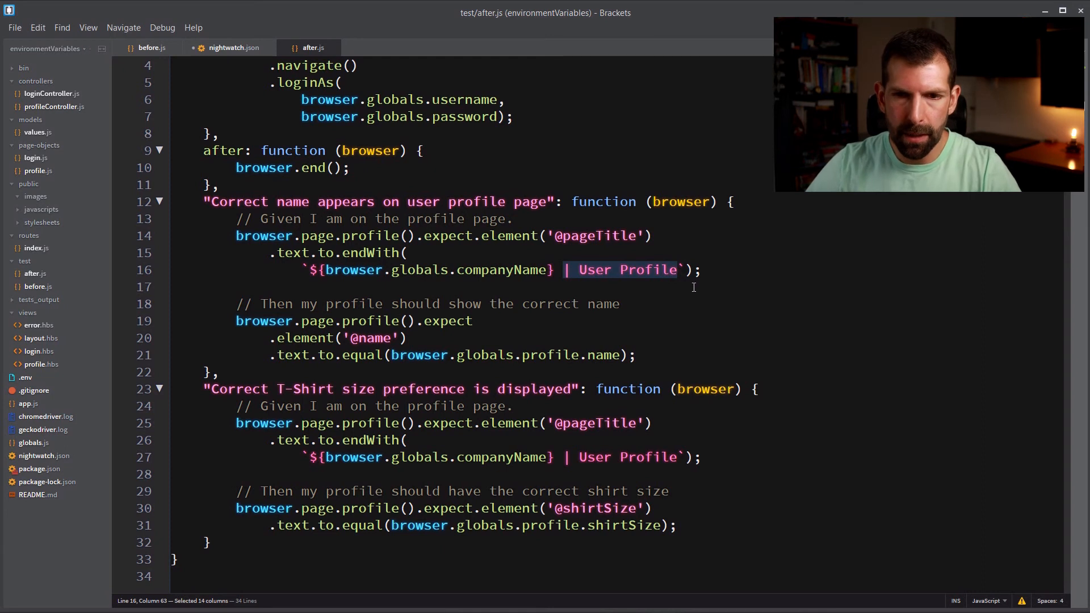
pyautogui.click(567, 270)
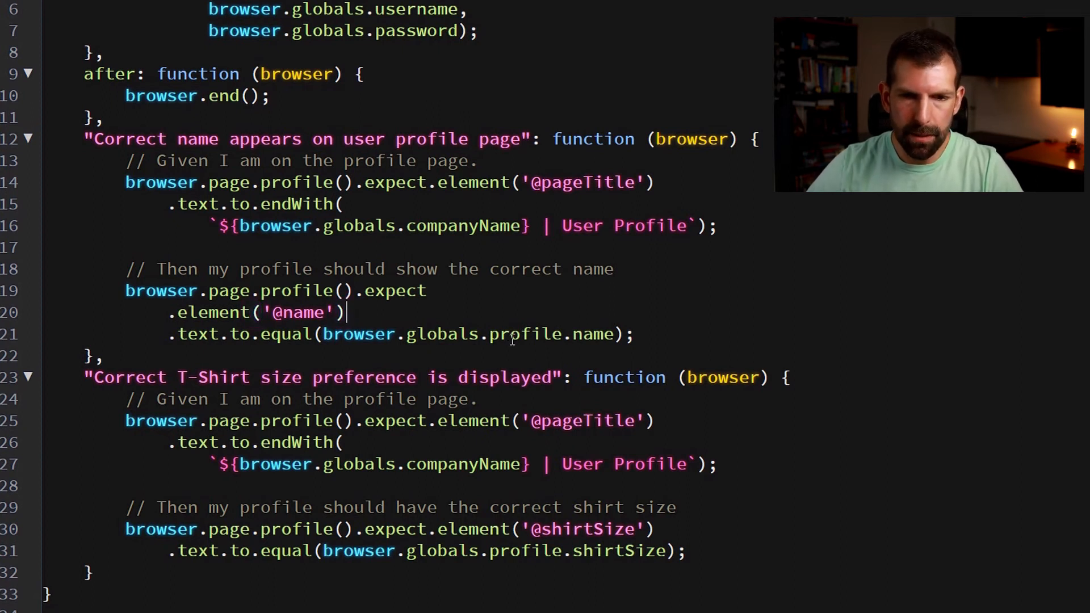
pyautogui.doubleClick(526, 334)
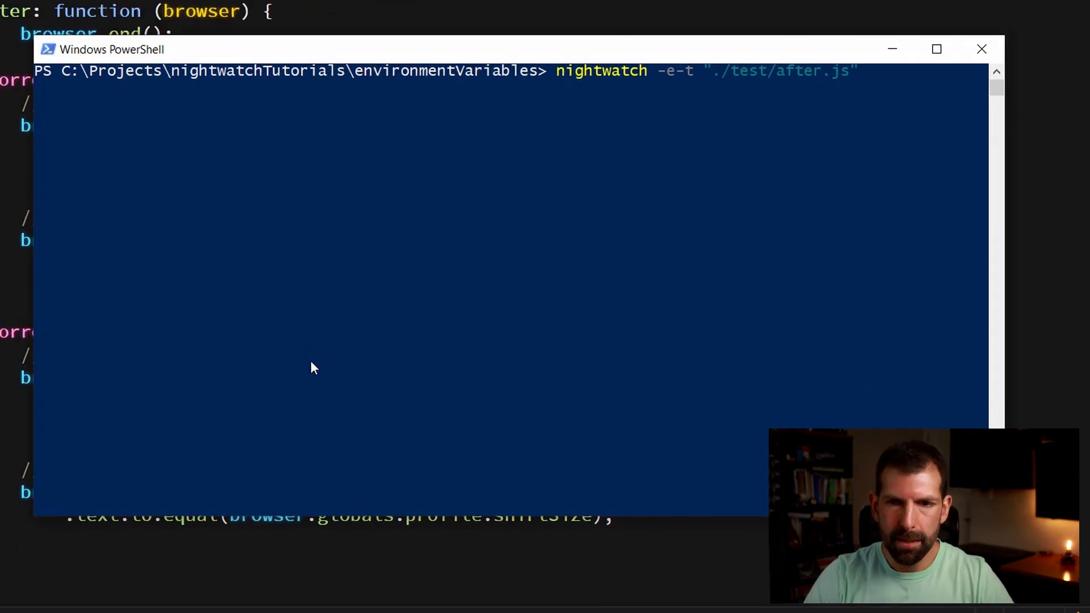
# - Run nightwatch -e dev -t "./test/after.js", then rerun with -e production to compare results
pyautogui.write('dev')
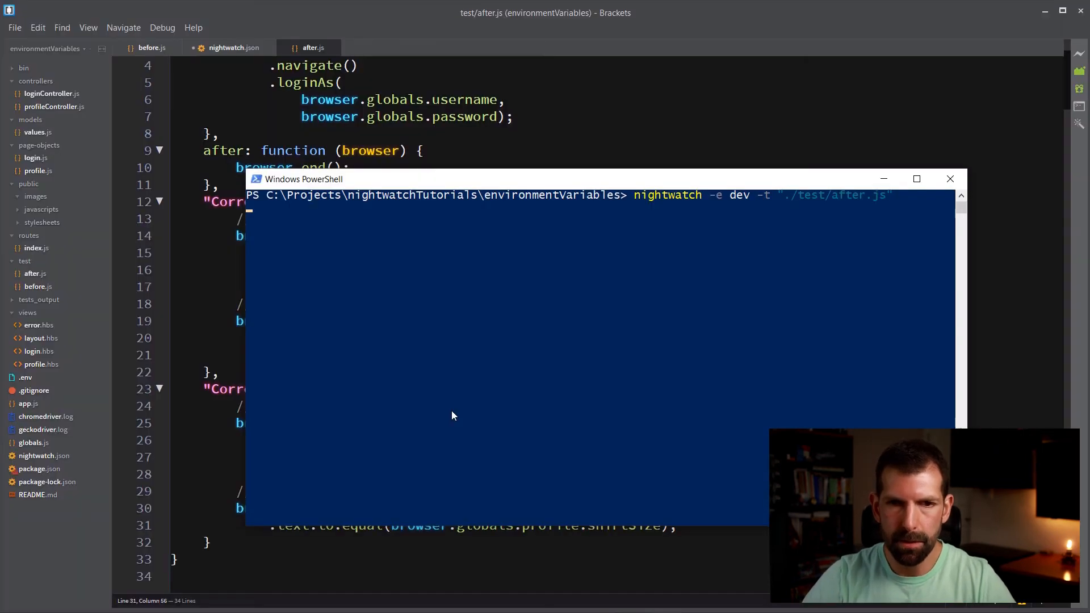
pyautogui.press('enter')
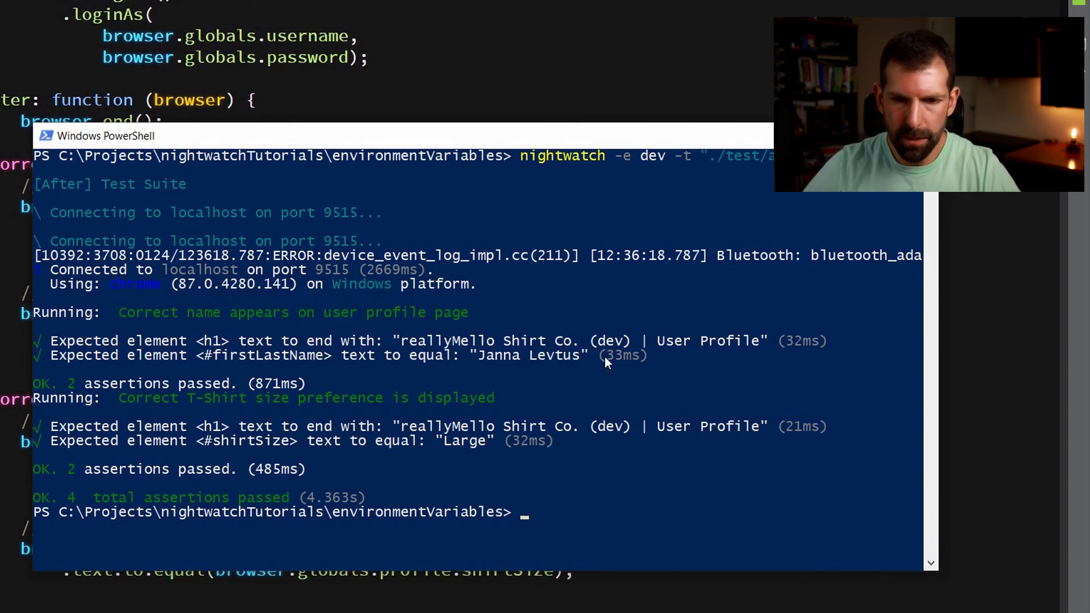
pyautogui.write('nightwatch -e dev -t "./test/after.js"')
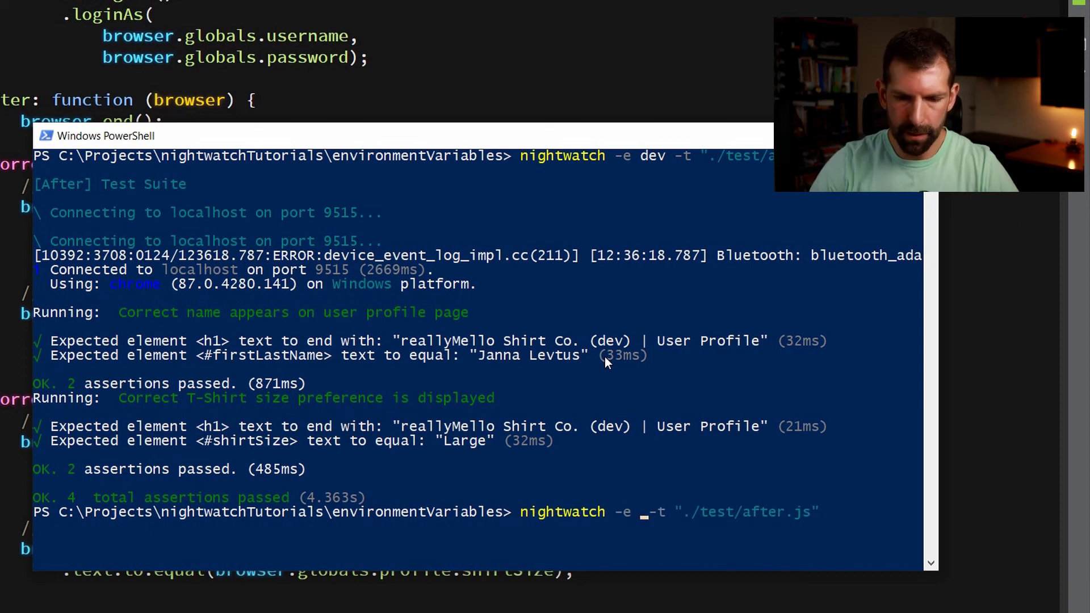
pyautogui.write('producti')
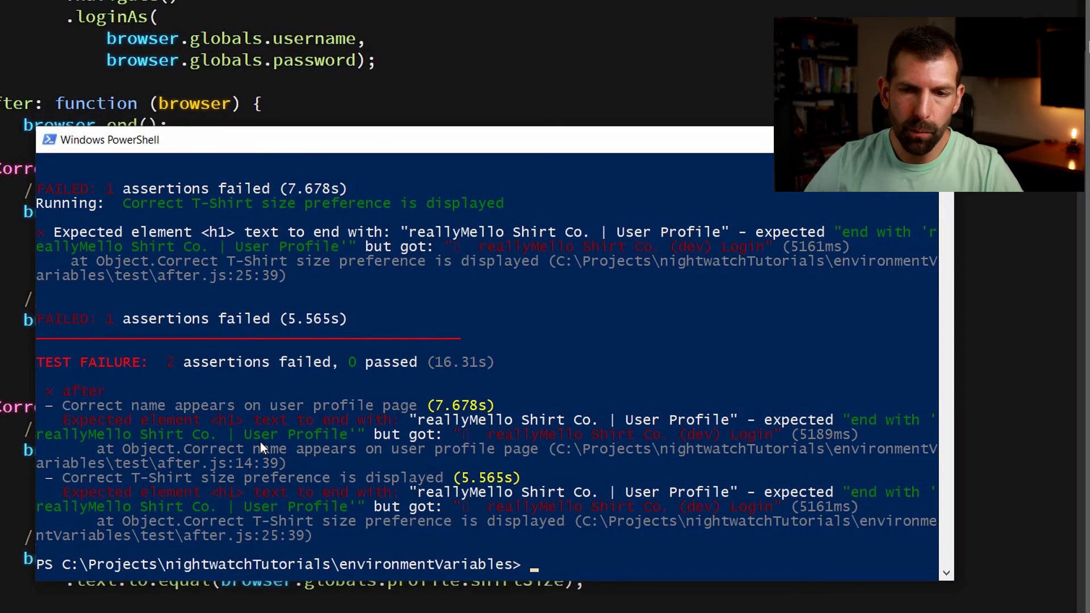
pyautogui.moveTo(263, 449)
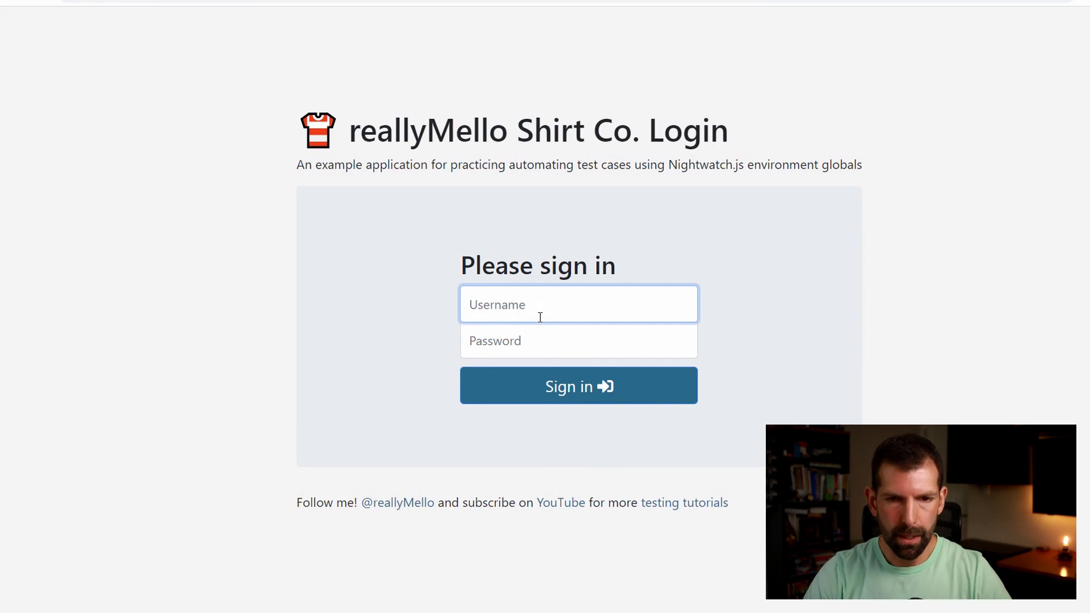
# - Enter username nightwatch on the login form, then run nightwatch -e production -t "./test/after.js"
pyautogui.write('nightwatch')
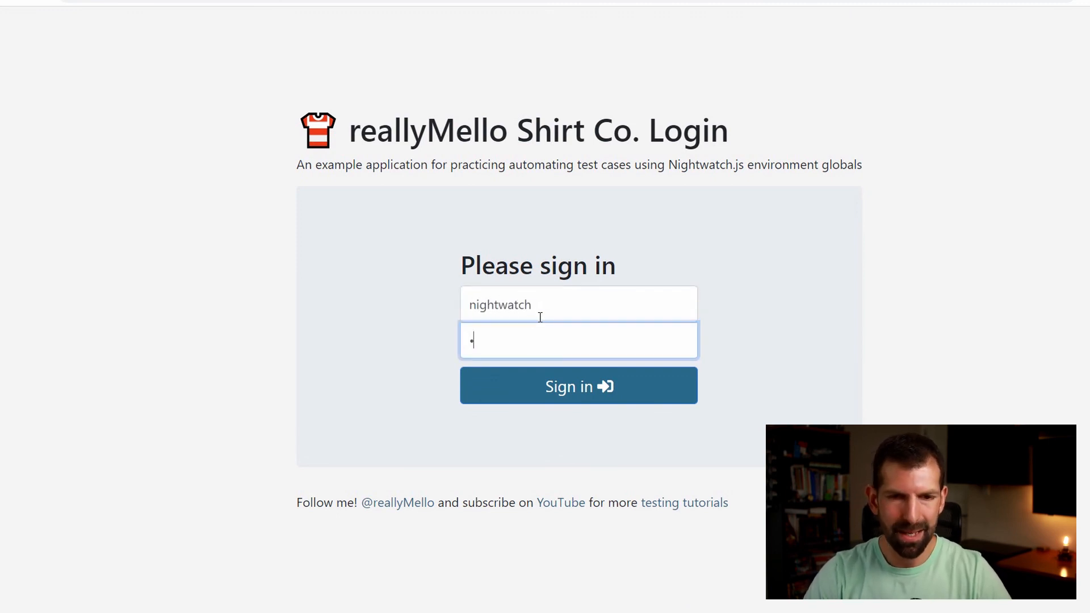
pyautogui.click(578, 386)
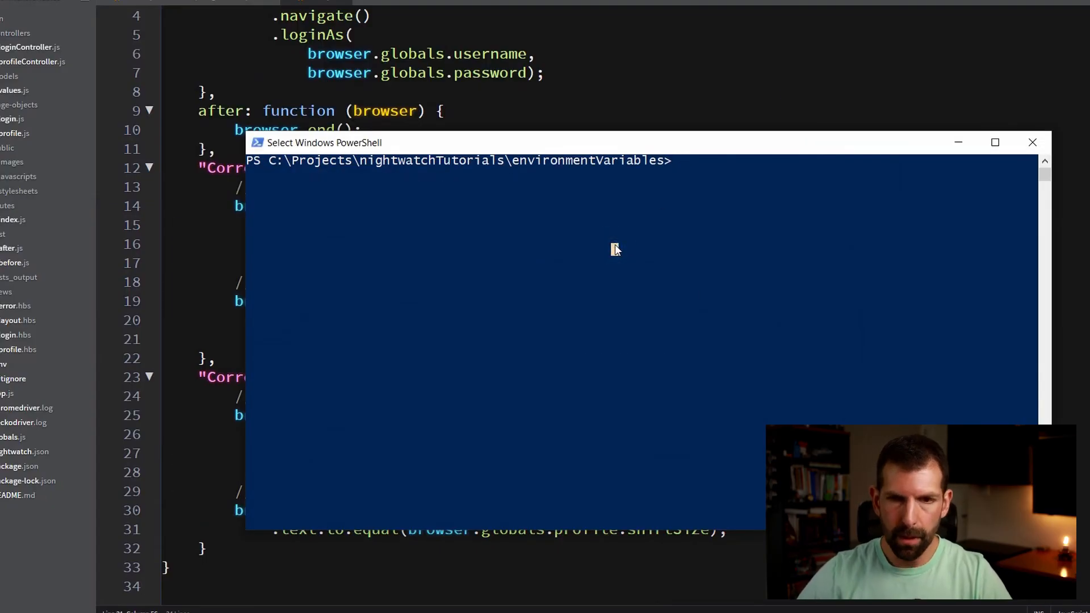
pyautogui.write('nightwatch -e production -t "./test/after.js"')
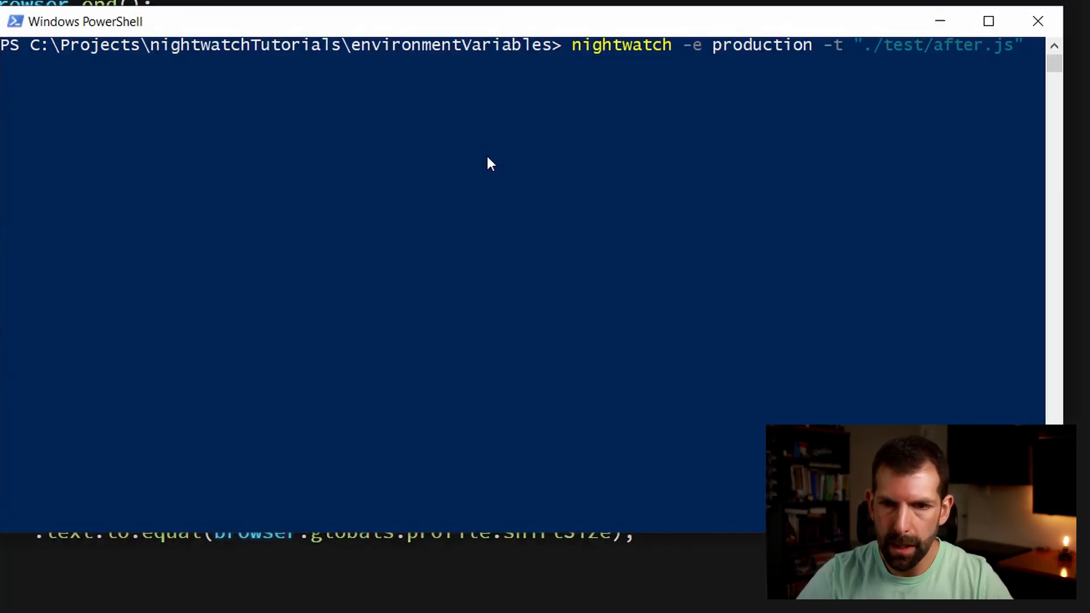